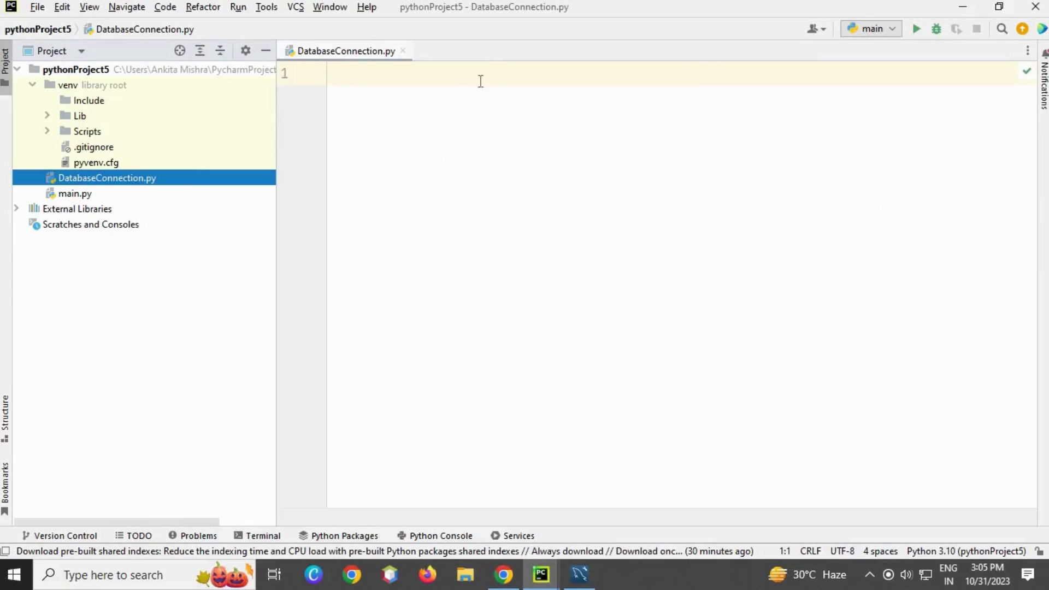
- Write line 1 as `import mysql.connector`
{"action": "type", "text": "i"}
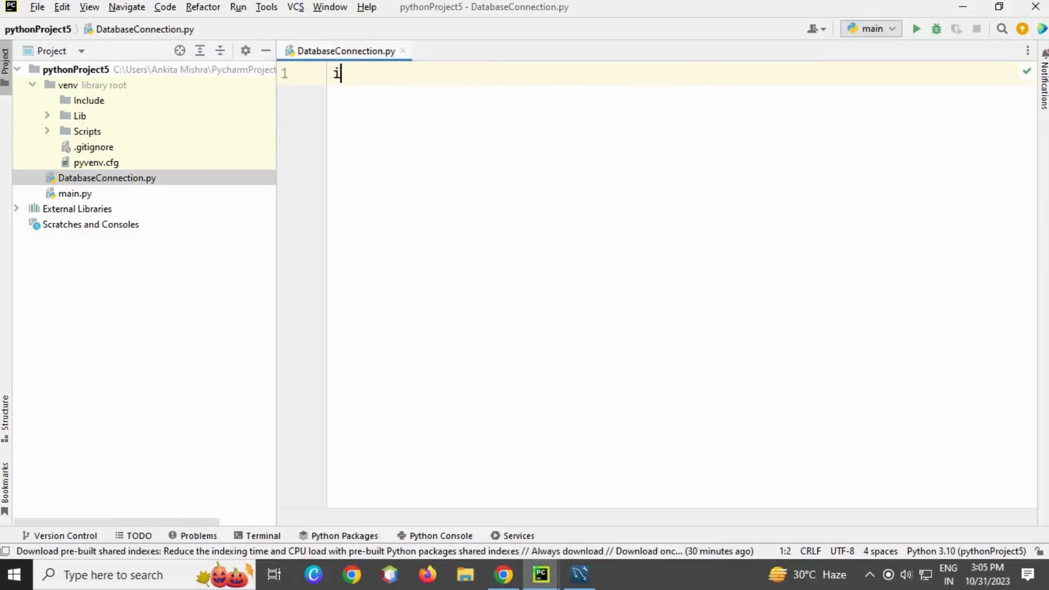
{"action": "type", "text": "mport"}
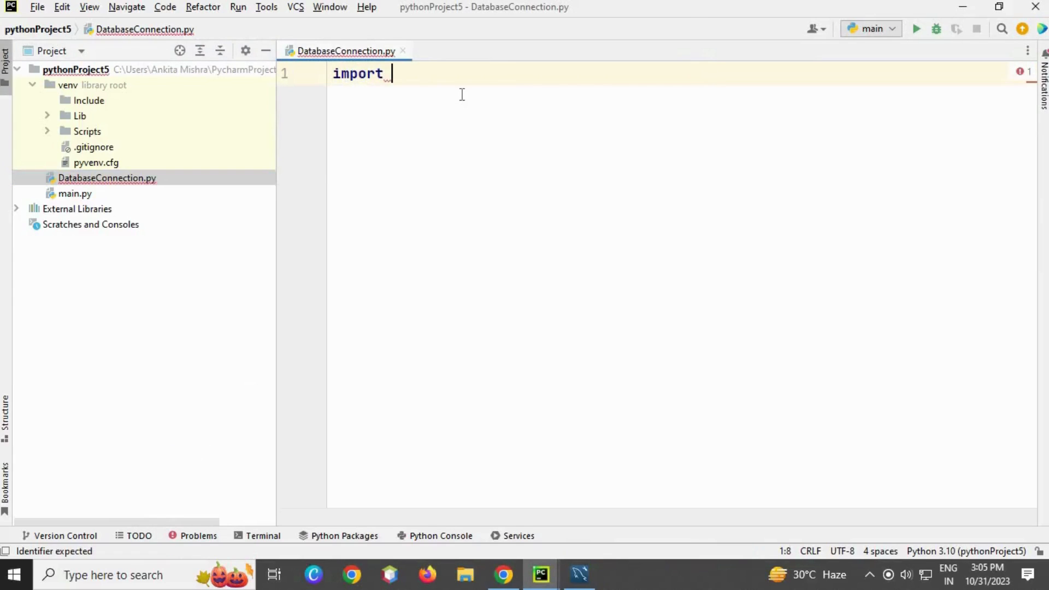
{"action": "type", "text": "mysql"}
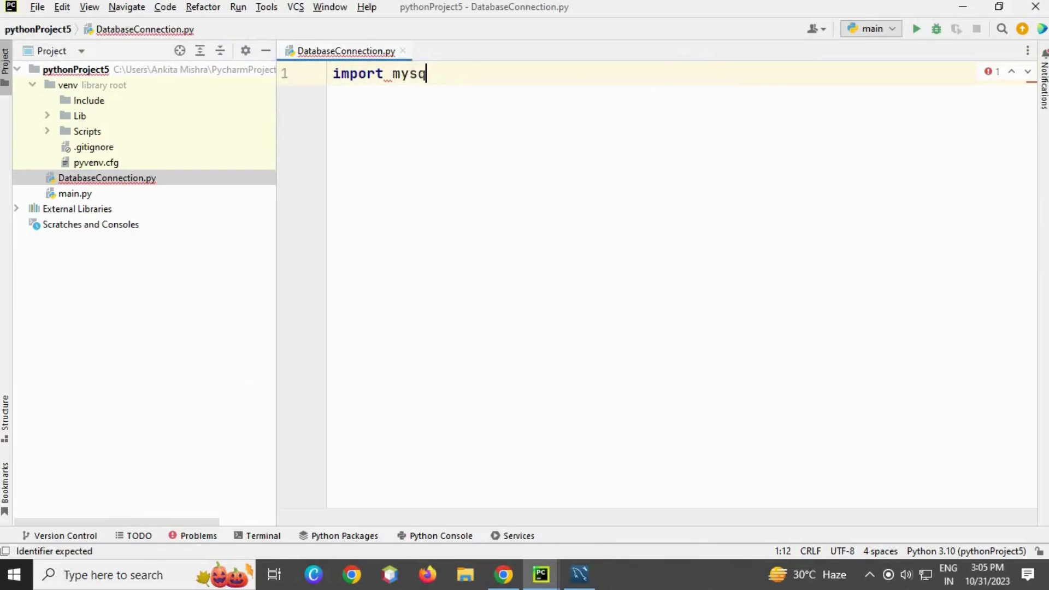
{"action": "type", "text": "l.co"}
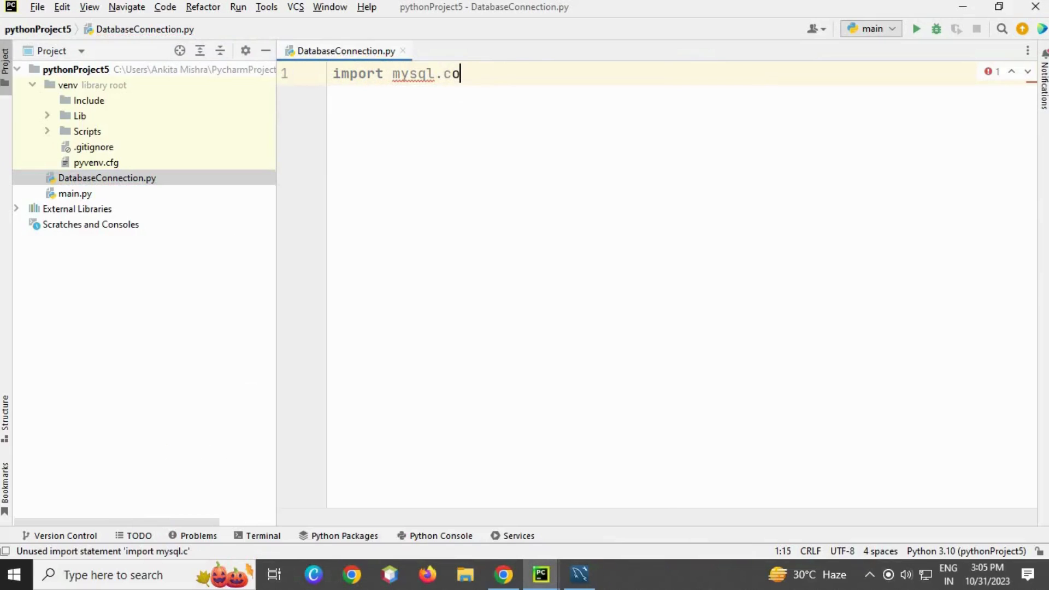
{"action": "type", "text": "nne"}
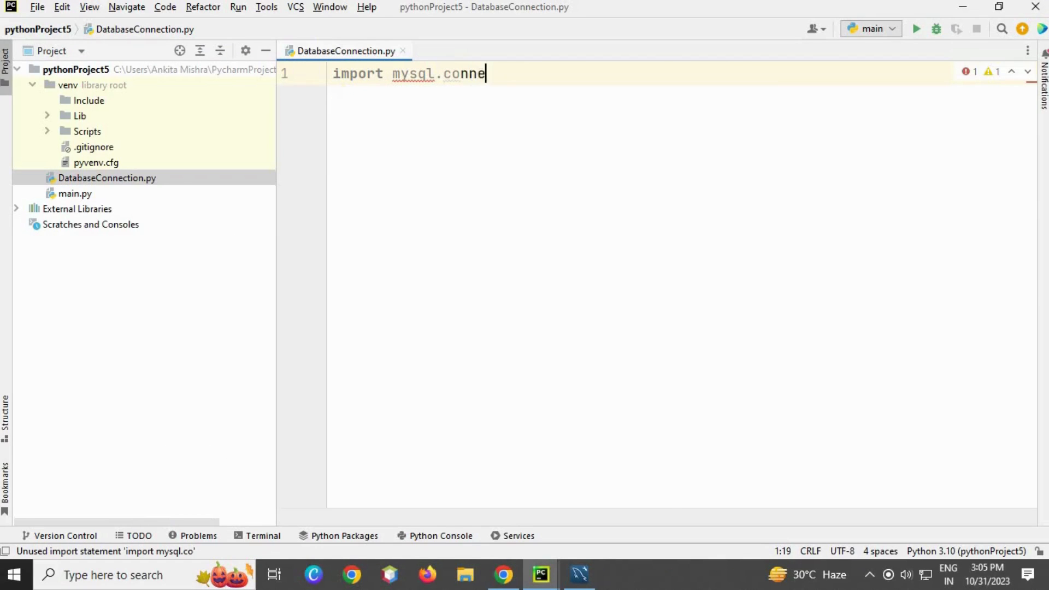
{"action": "type", "text": "ctor"}
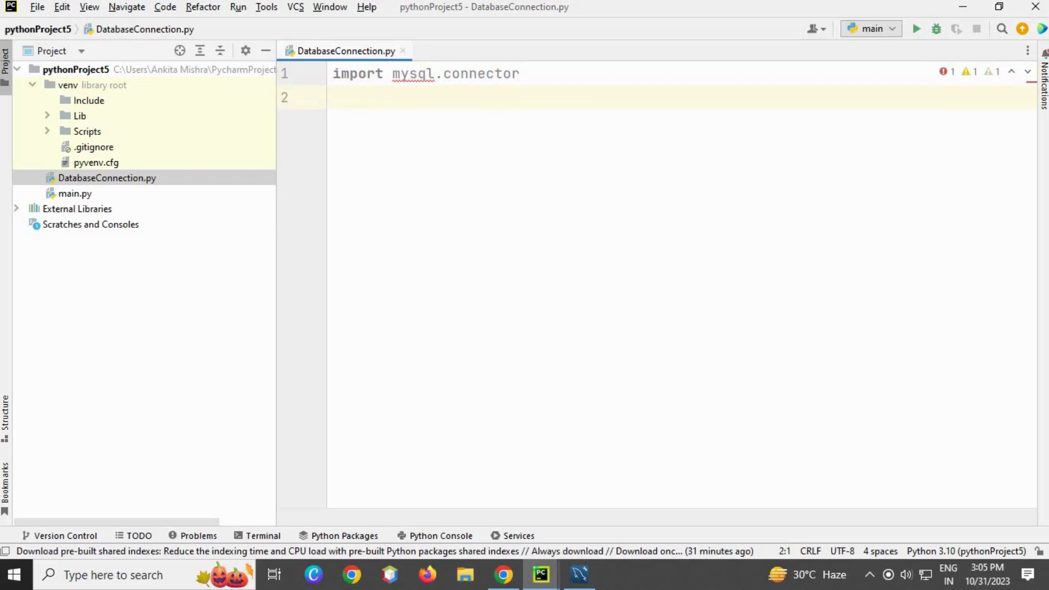
- Write line 2 as `db=mysql.connector.connect()` with an empty argument list
{"action": "type", "text": "db"}
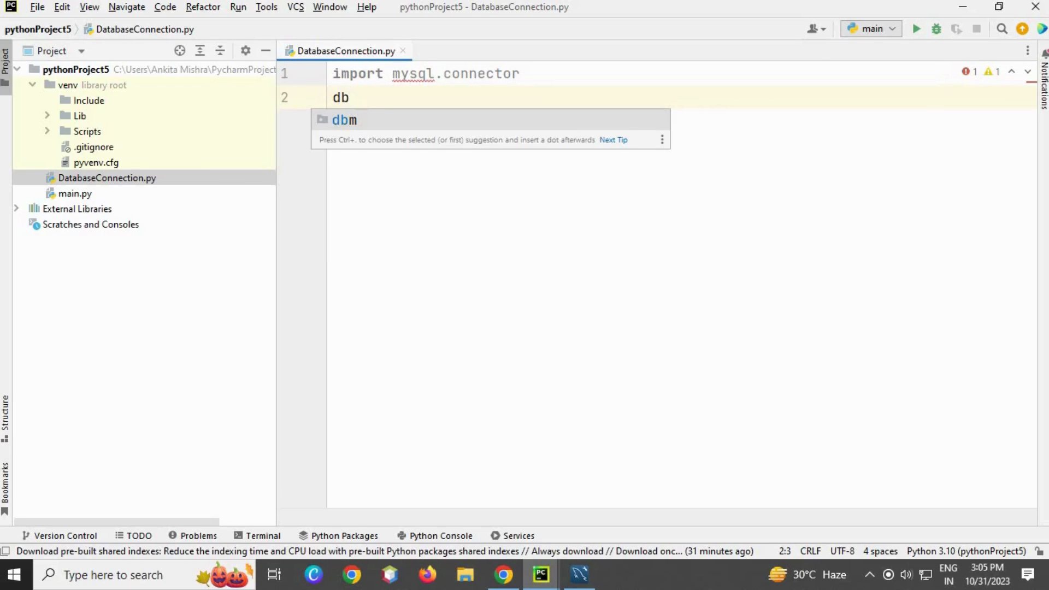
{"action": "type", "text": "=mys"}
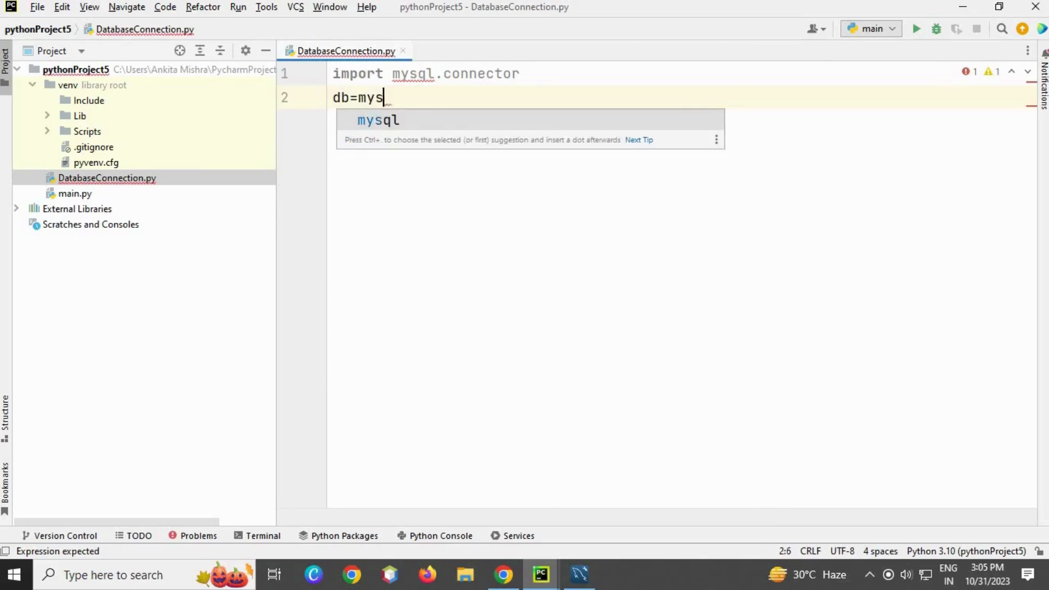
{"action": "type", "text": "ql."}
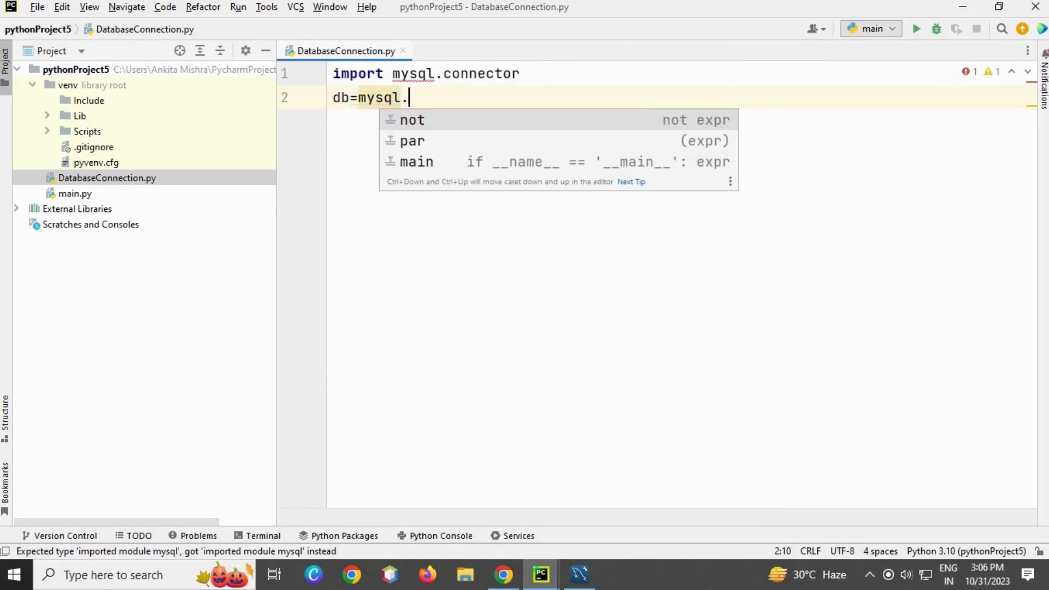
{"action": "type", "text": "connec"}
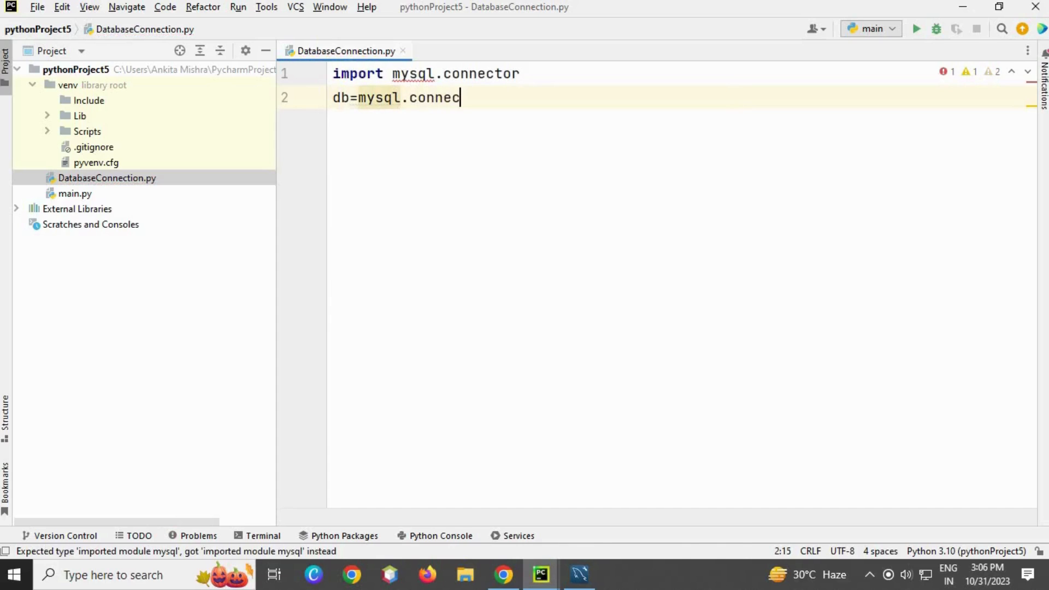
{"action": "type", "text": "tor"}
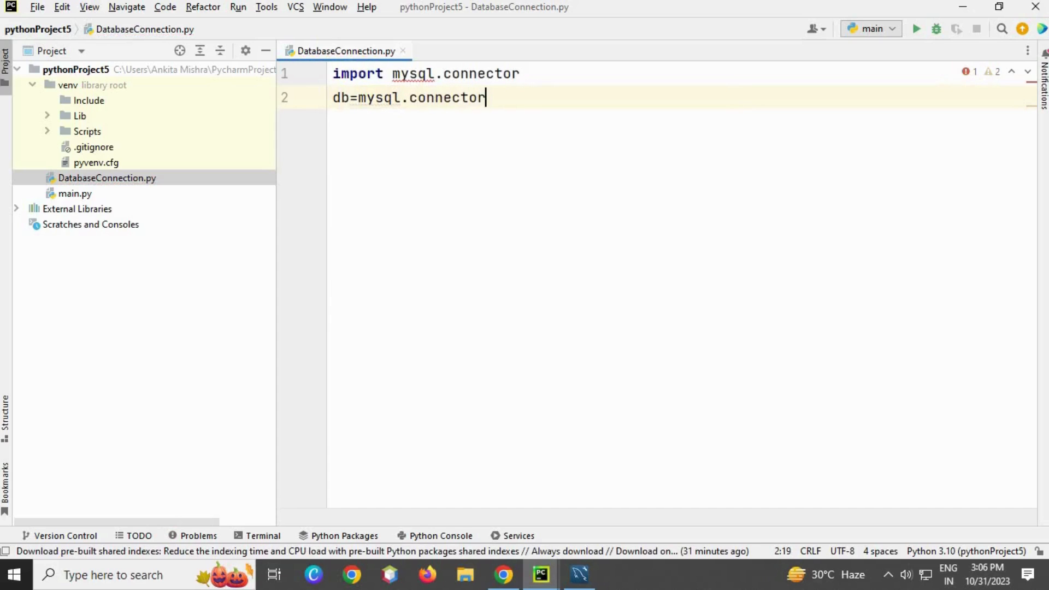
{"action": "type", "text": ".c"}
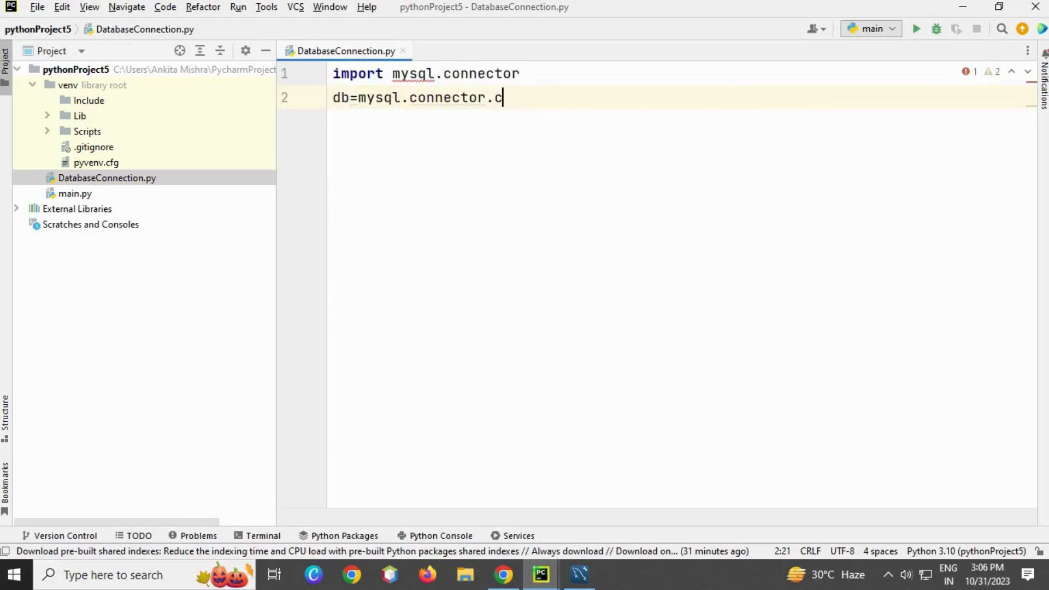
{"action": "type", "text": "onnect"}
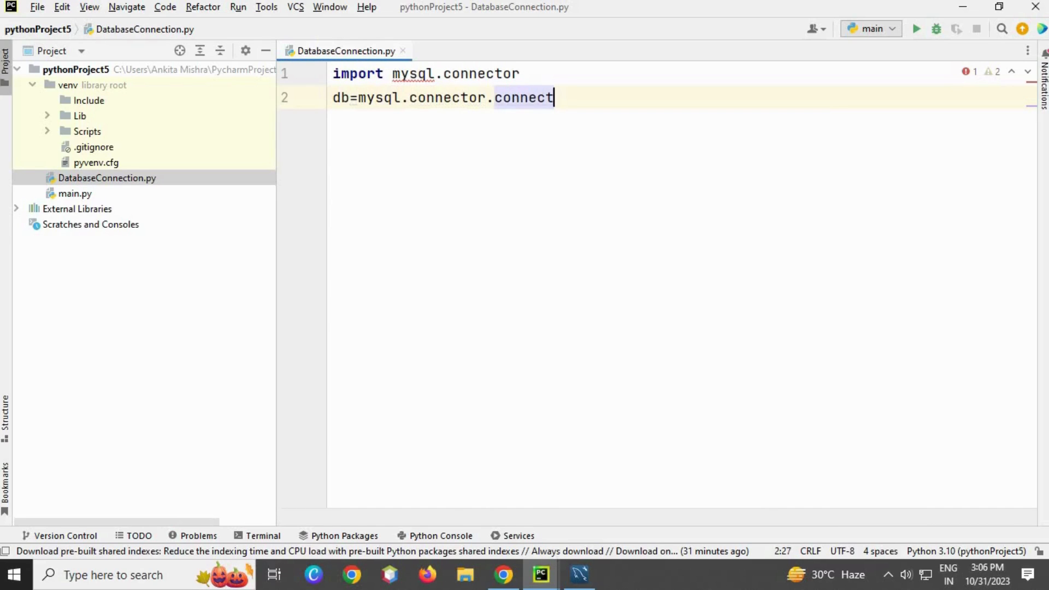
{"action": "type", "text": "()"}
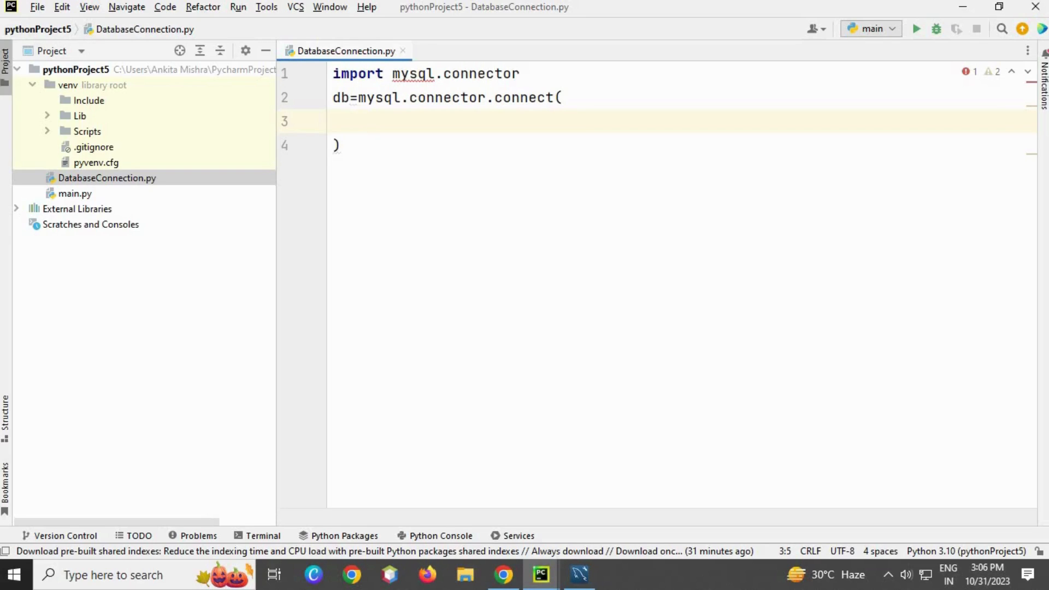
- Pass host="localhost" as the first connect argument
{"action": "type", "text": "host"}
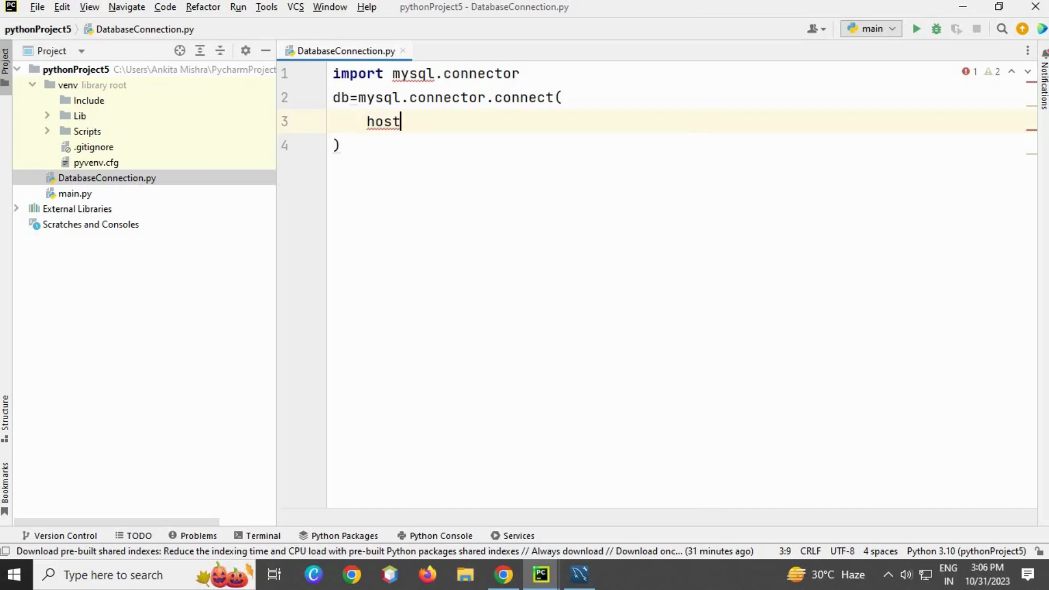
{"action": "type", "text": "="}
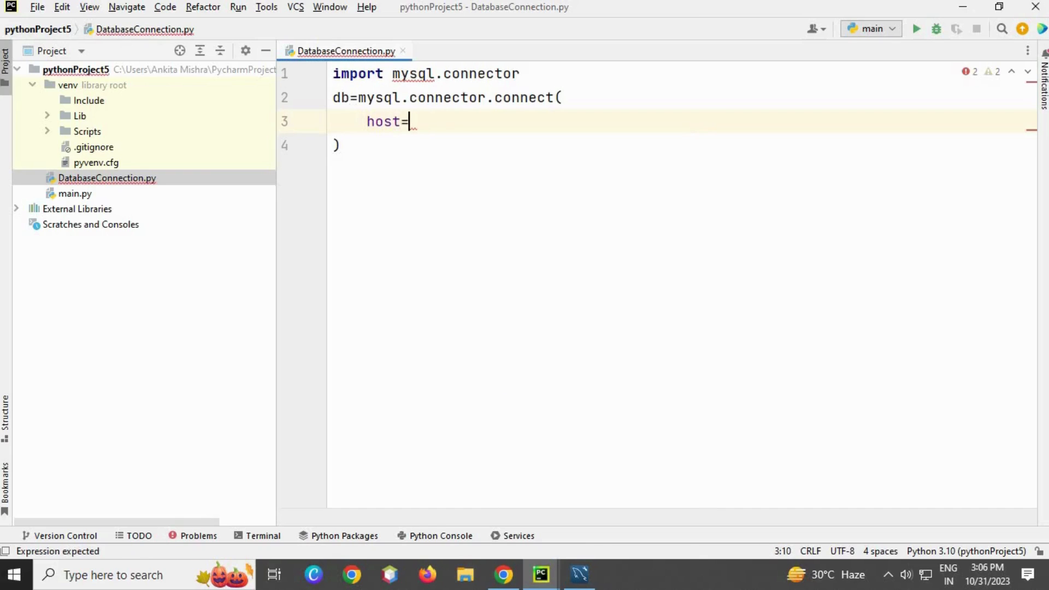
{"action": "type", "text": "\"loca"}
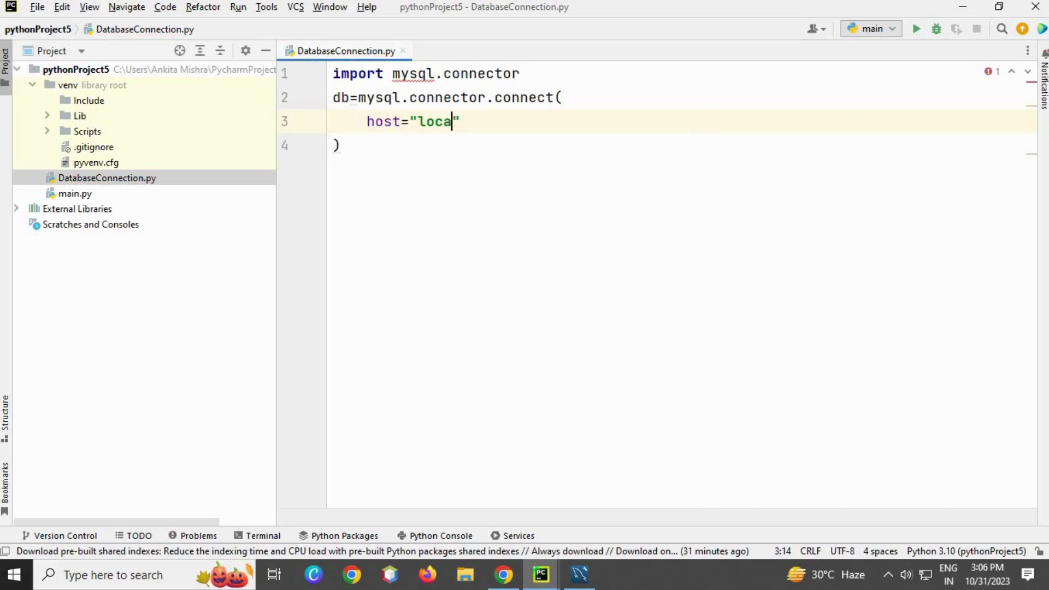
{"action": "type", "text": "hp"}
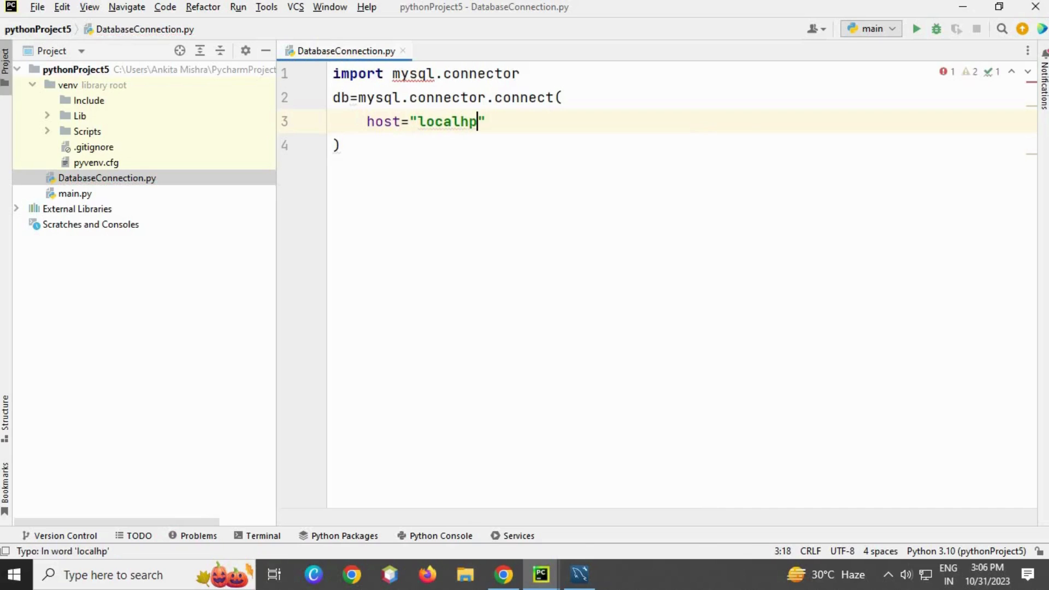
{"action": "type", "text": "ost"}
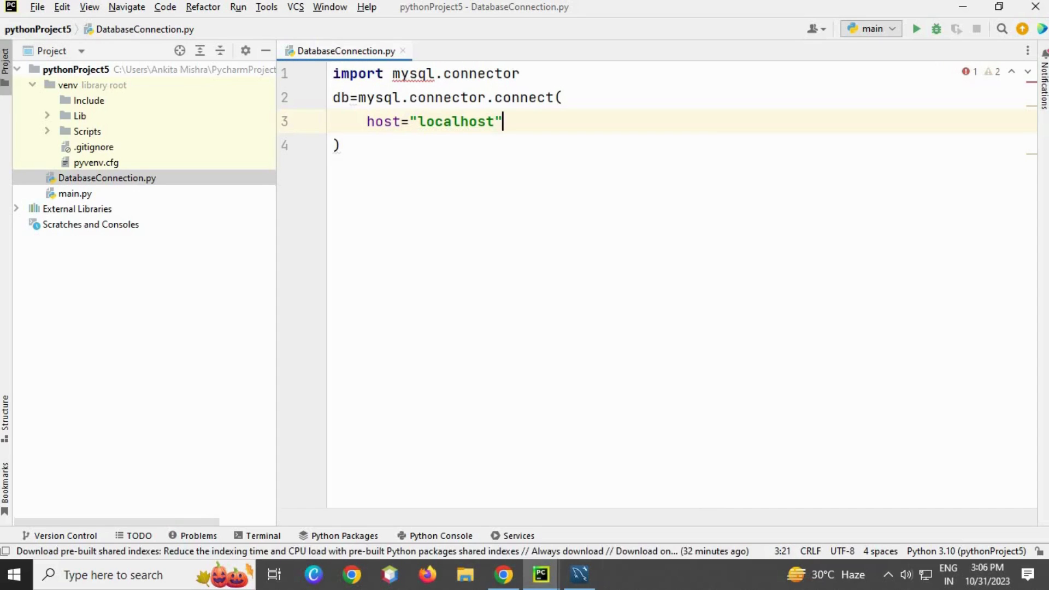
{"action": "type", "text": ","}
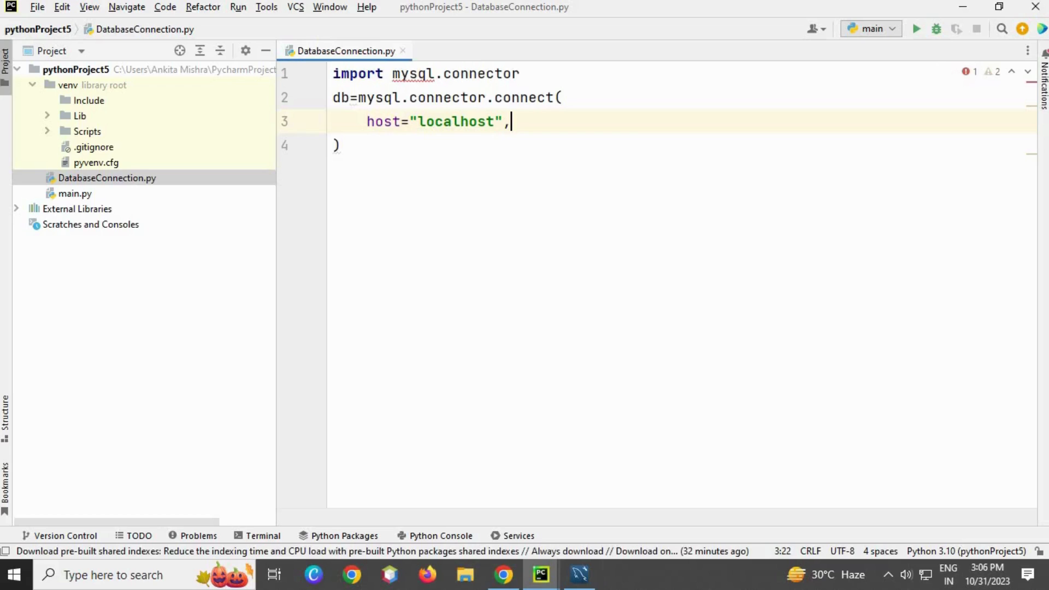
{"action": "key", "text": "enter"}
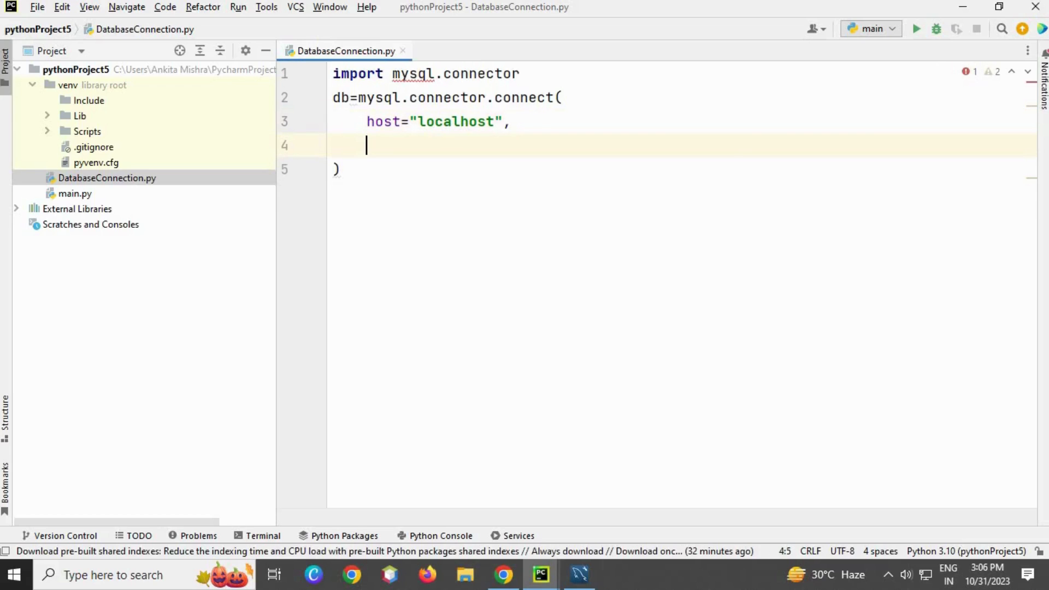
{"action": "type", "text": "user"}
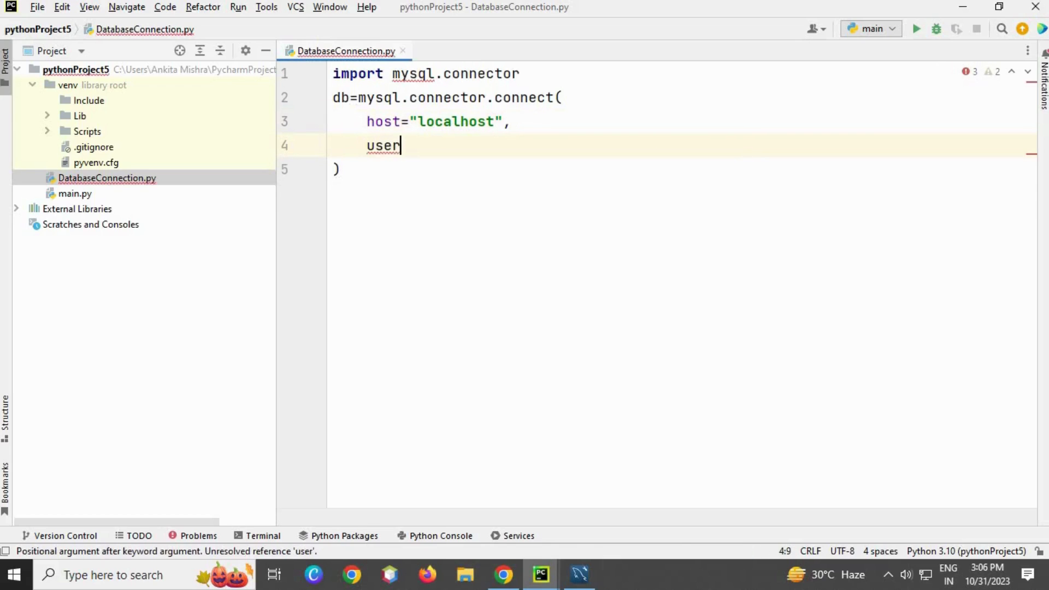
{"action": "type", "text": "="}
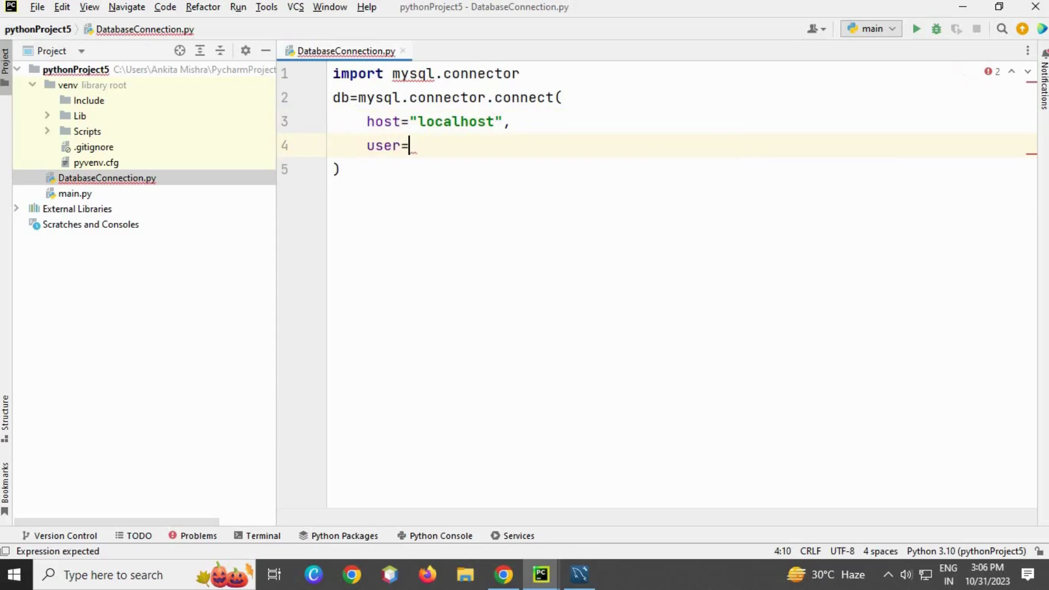
{"action": "type", "text": "\"root\""}
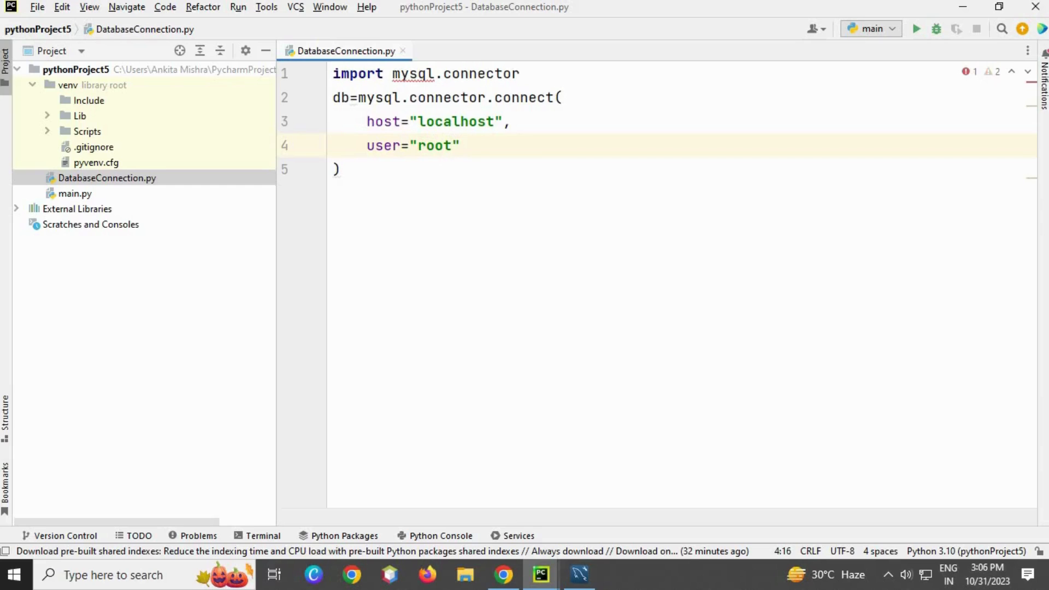
{"action": "type", "text": ","}
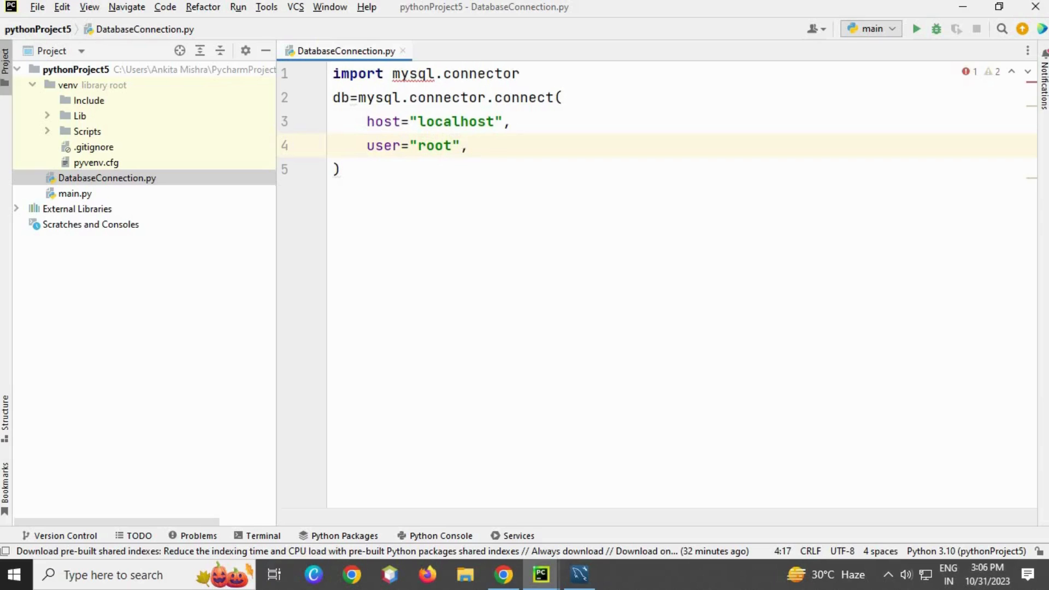
{"action": "type", "text": "p"}
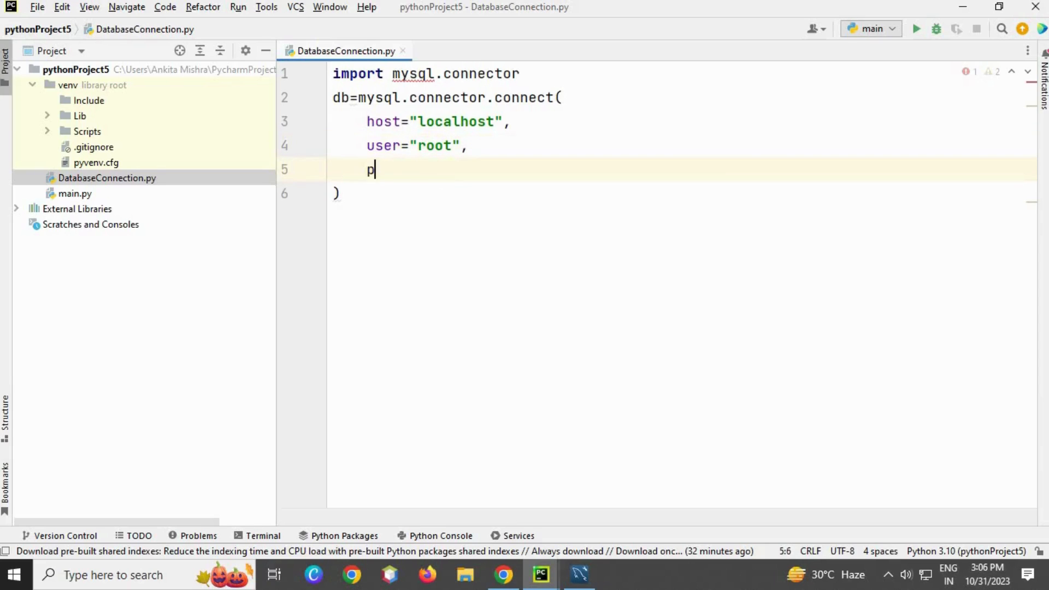
{"action": "type", "text": "assword"}
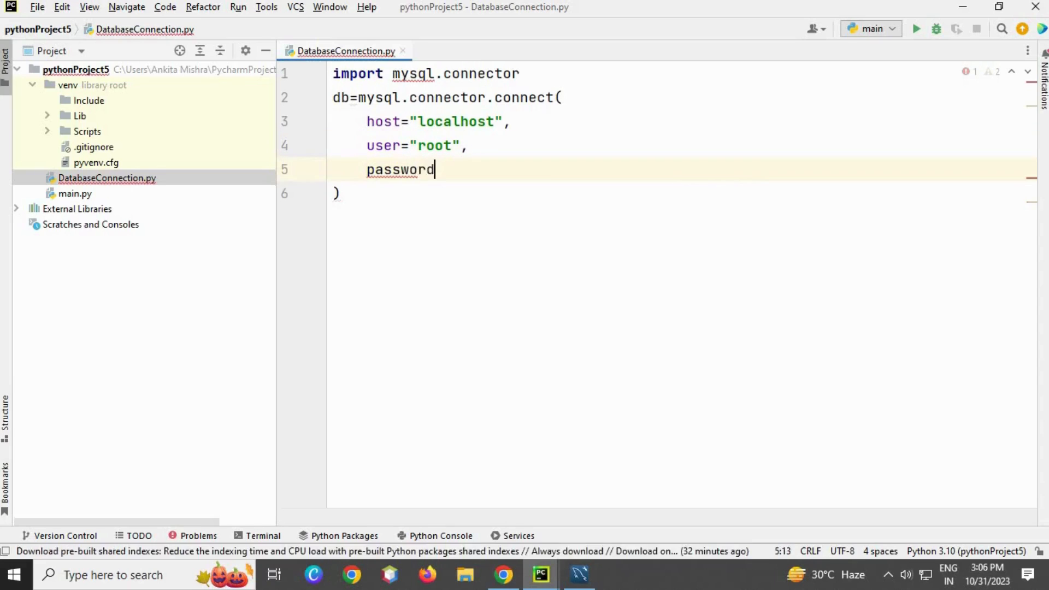
{"action": "type", "text": "=\"\""}
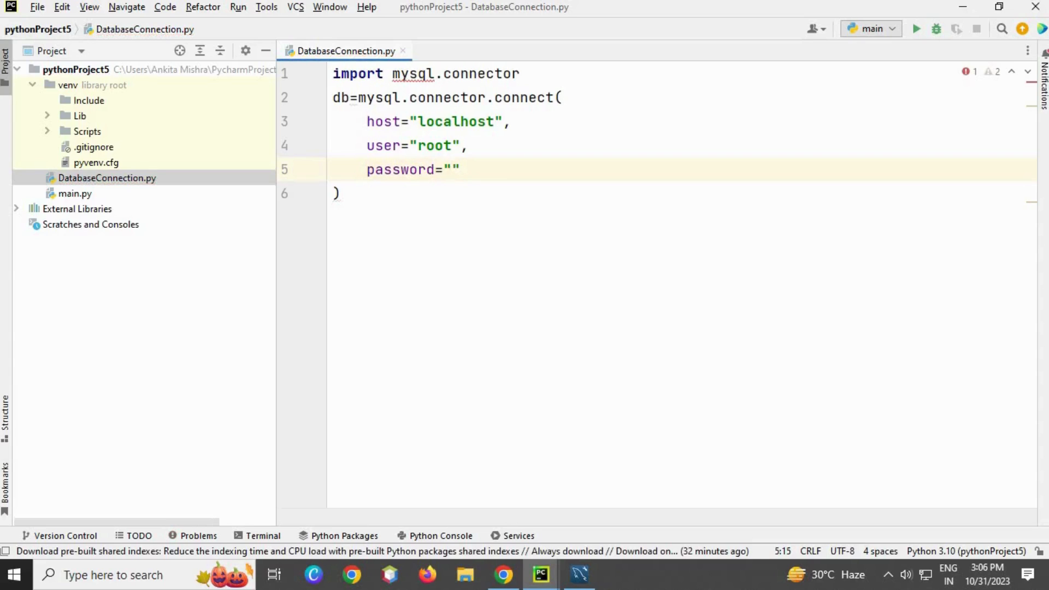
{"action": "type", "text": "root"}
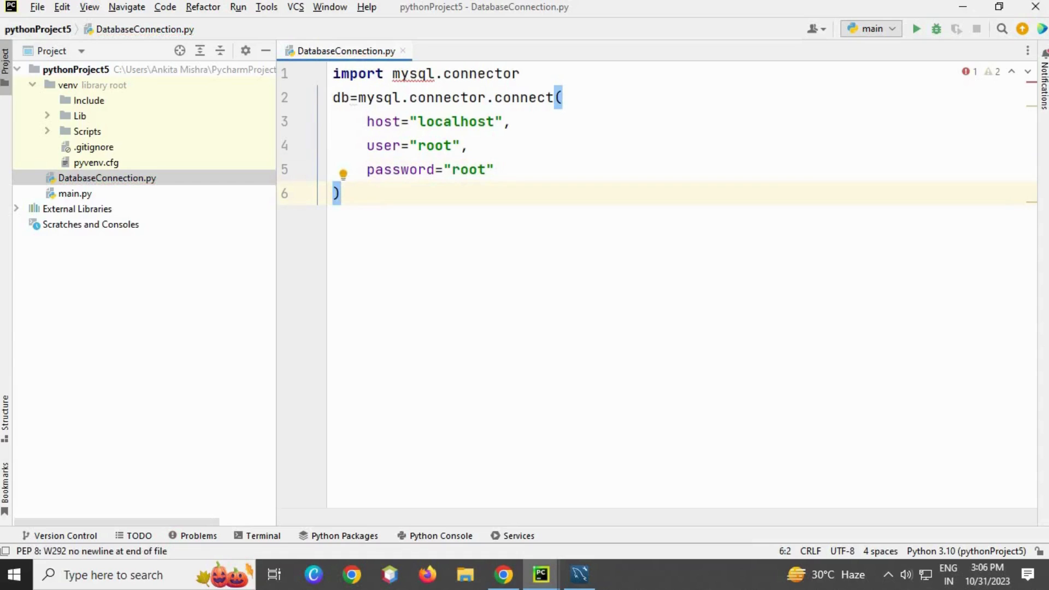
{"action": "key", "text": "enter"}
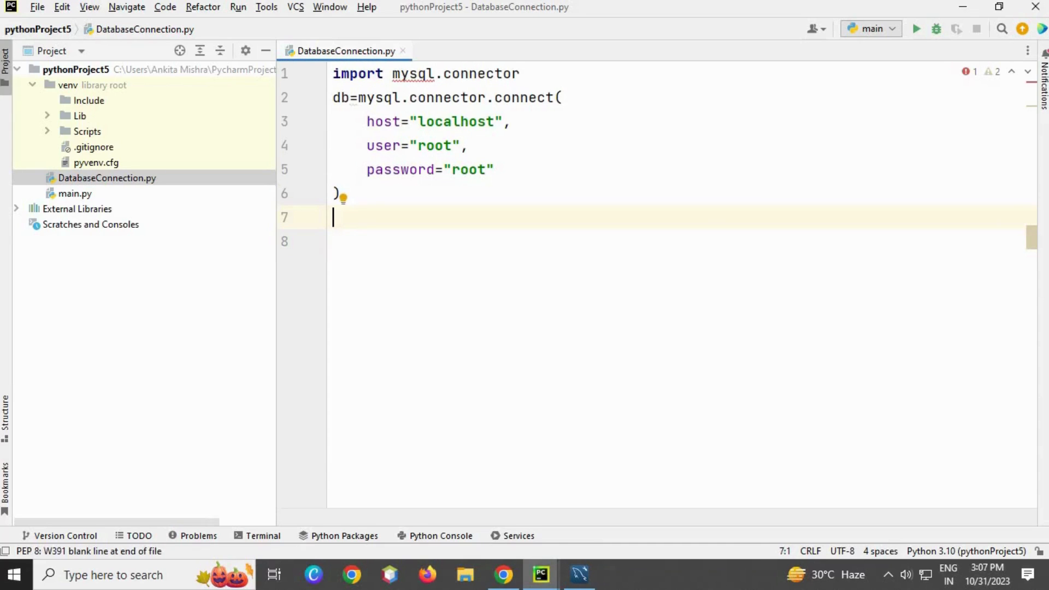
- Add a final line print('connected:',db) to show the connection object
{"action": "type", "text": "print("}
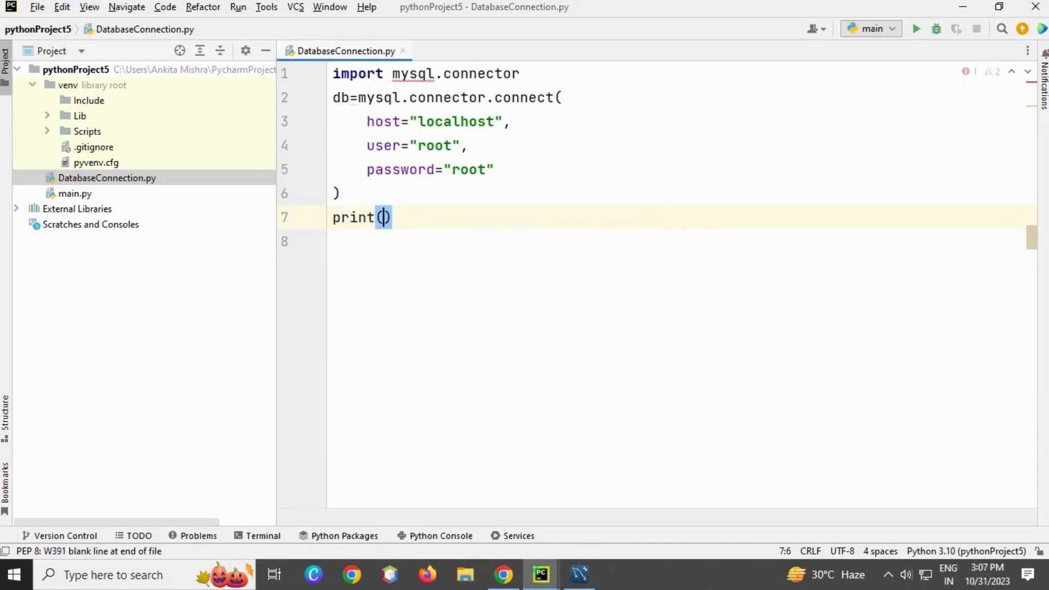
{"action": "type", "text": "''"}
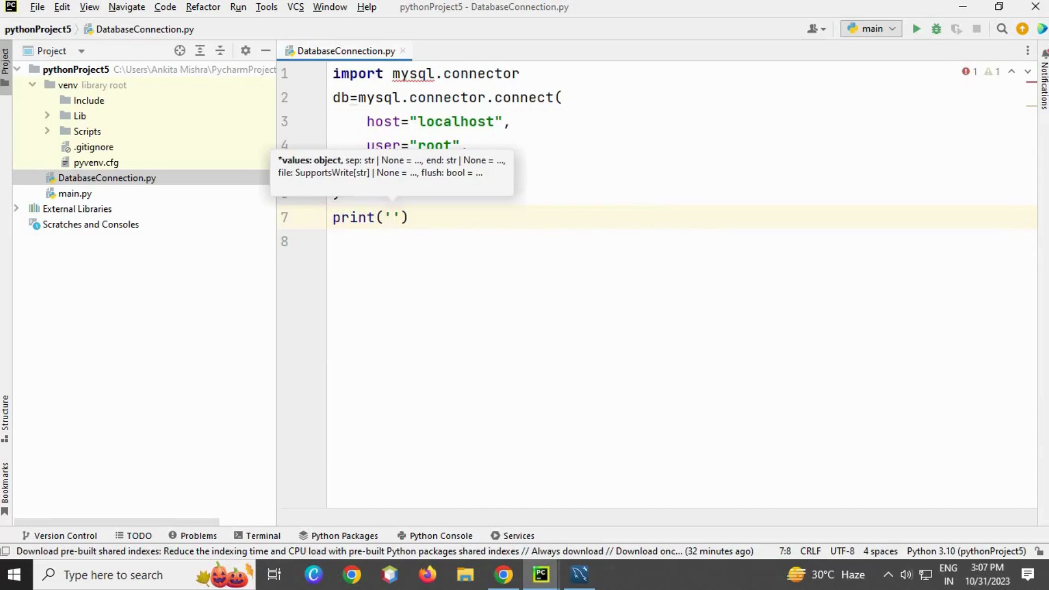
{"action": "type", "text": "c"}
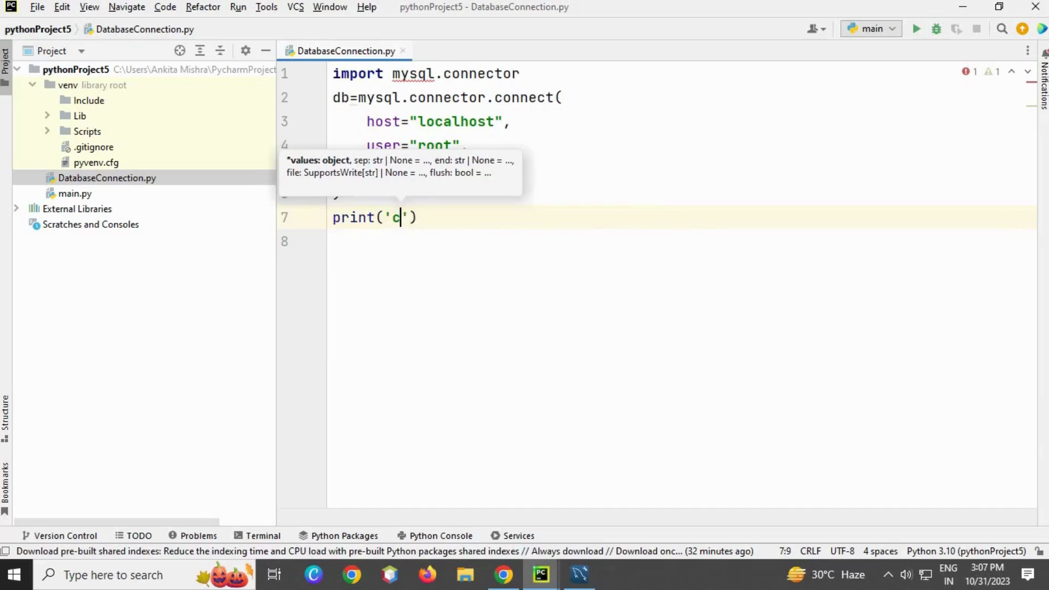
{"action": "type", "text": "onnec"}
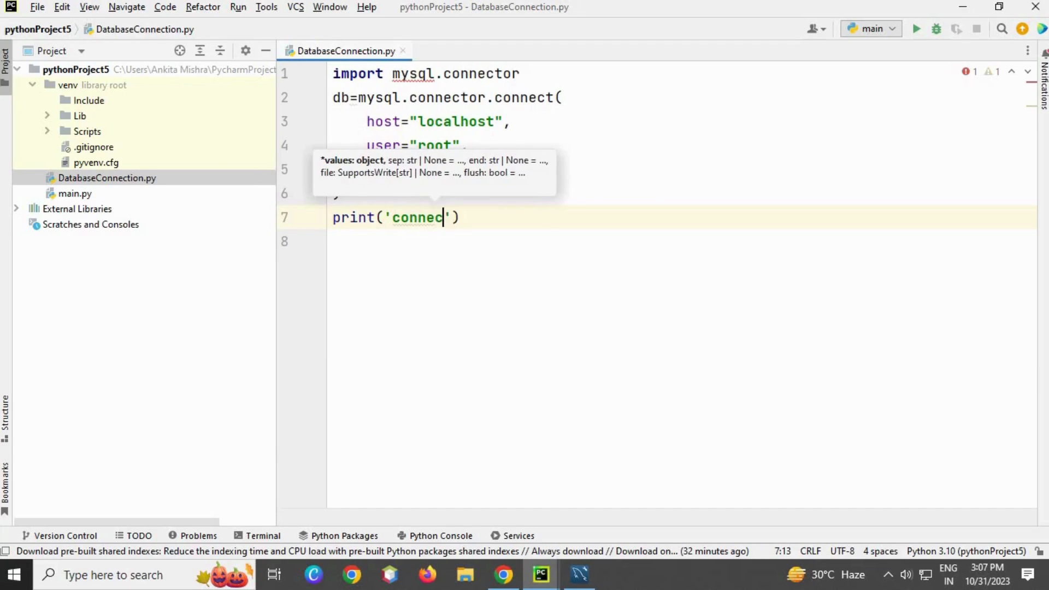
{"action": "type", "text": "ted"}
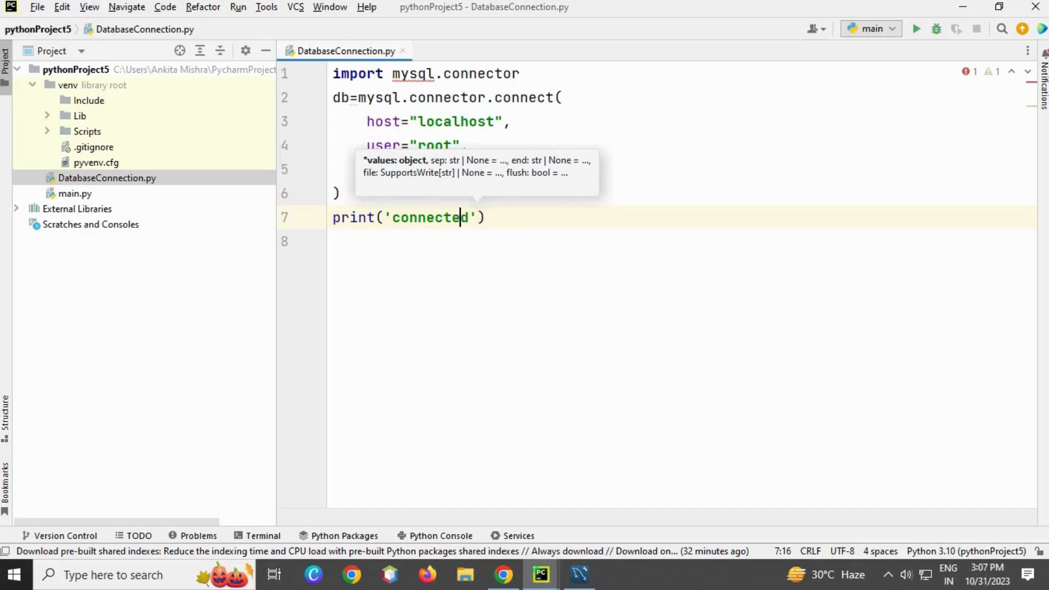
{"action": "type", "text": ":"}
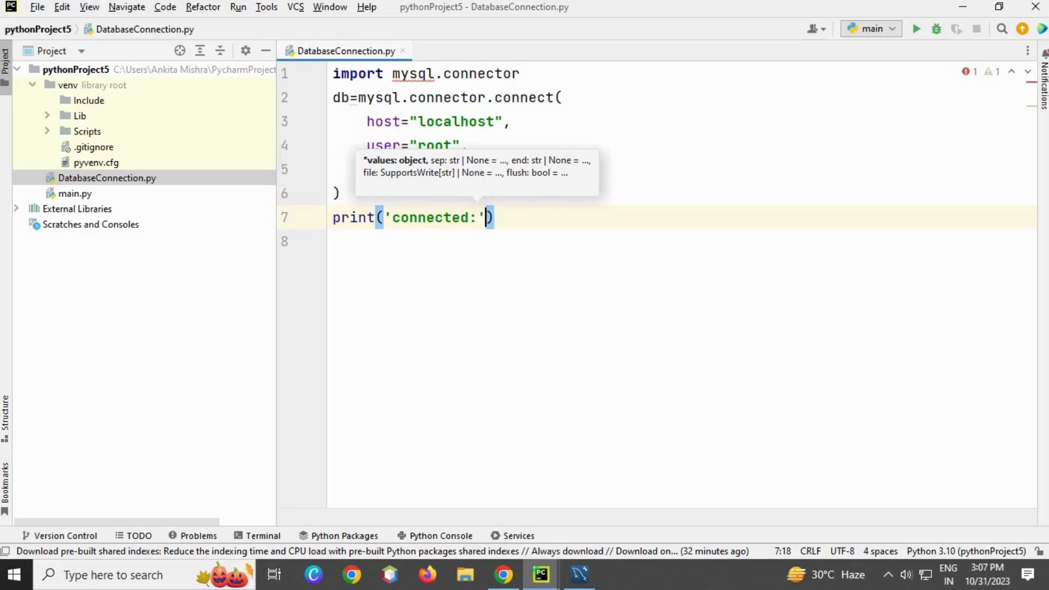
{"action": "type", "text": ","}
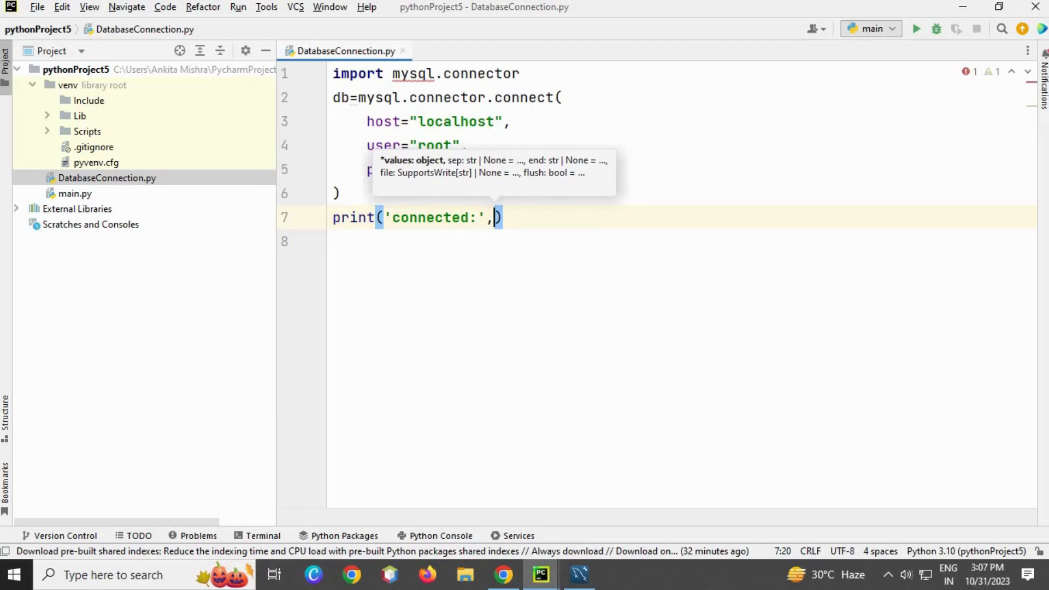
{"action": "type", "text": "db"}
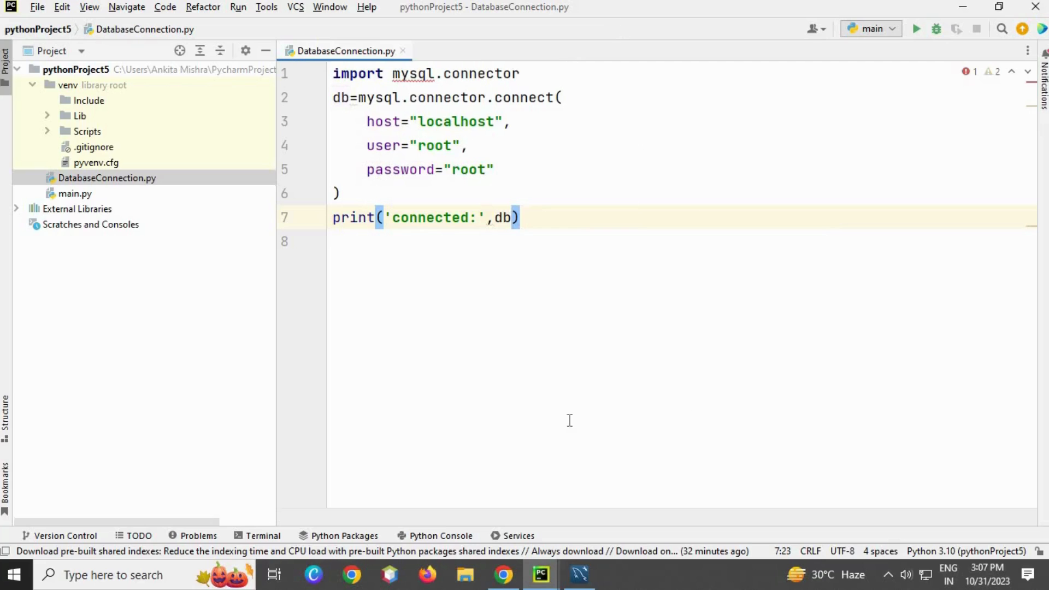
{"action": "mouse_move", "coordinate": [610, 176]}
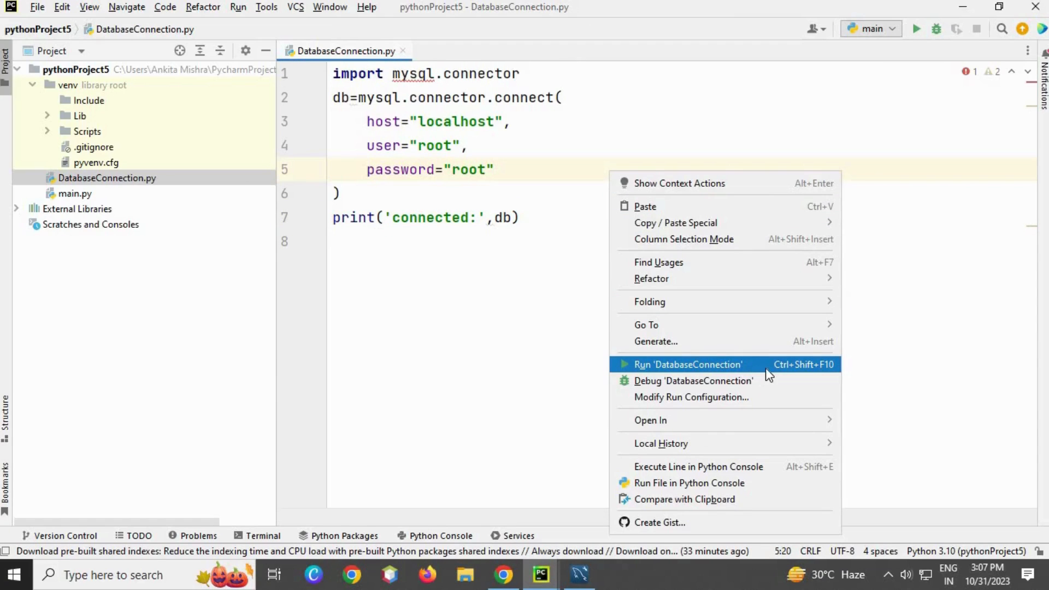
- Run DatabaseConnection, get No module named 'mysql', and search the IDE for 'setting'
{"action": "left_click", "coordinate": [687, 363]}
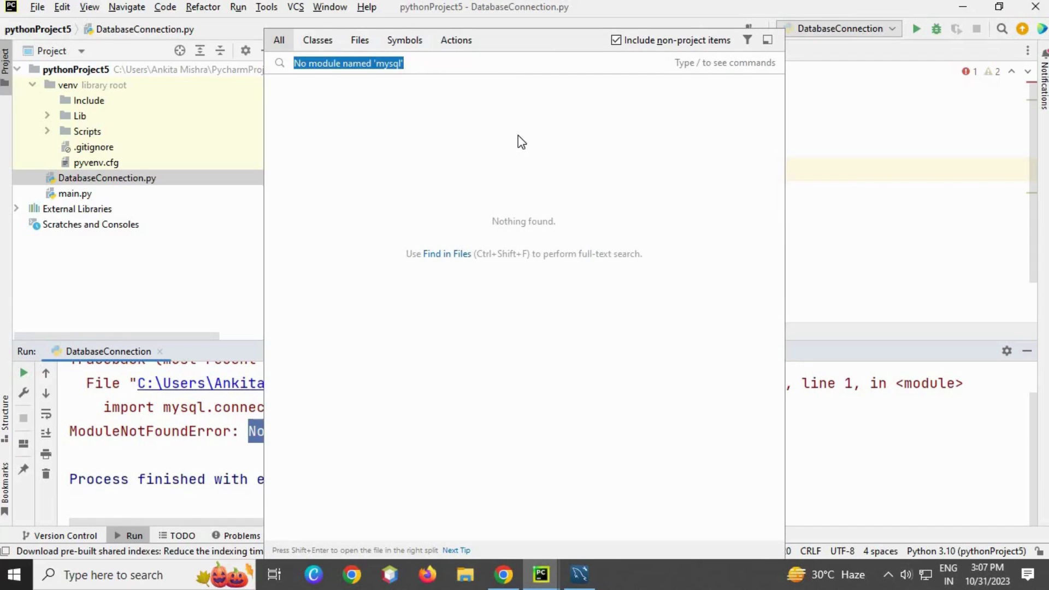
{"action": "type", "text": "settin"}
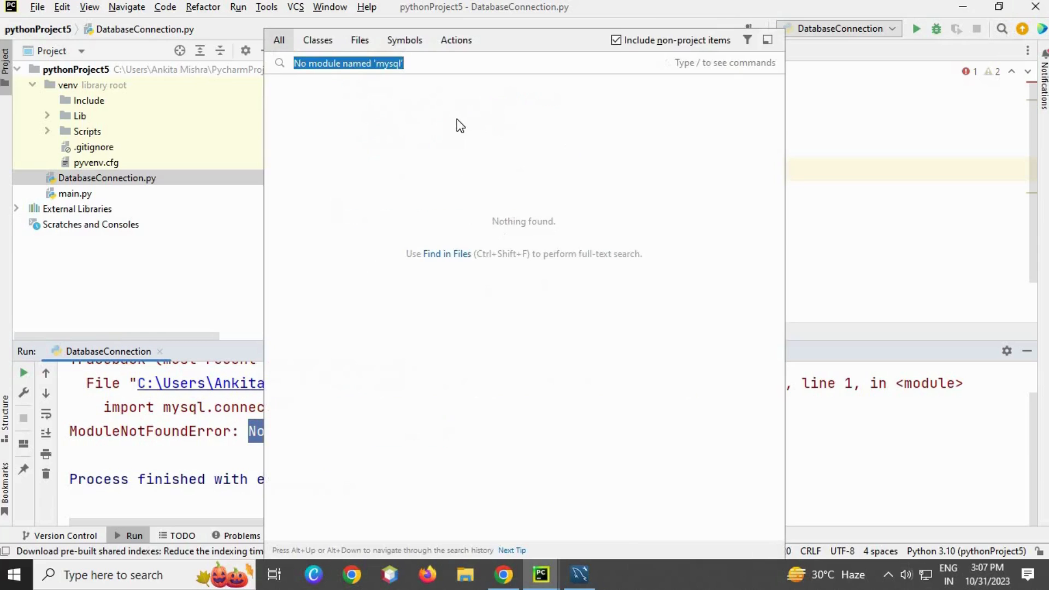
{"action": "type", "text": "setting"}
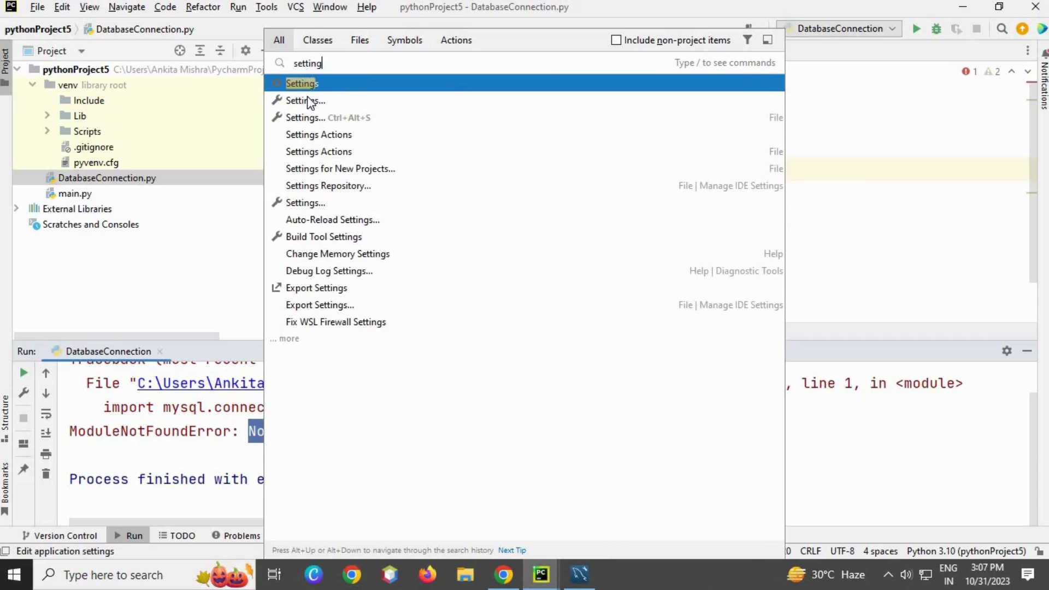
- Reach Settings > Project > Python Interpreter and its Available Packages catalogue
{"action": "left_click", "coordinate": [305, 84]}
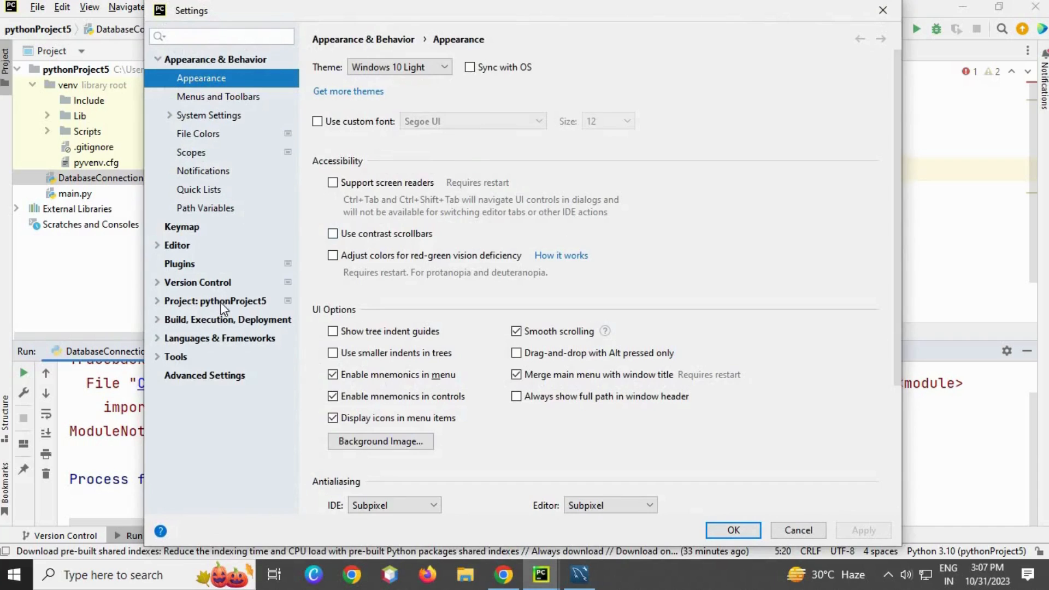
{"action": "left_click", "coordinate": [216, 300]}
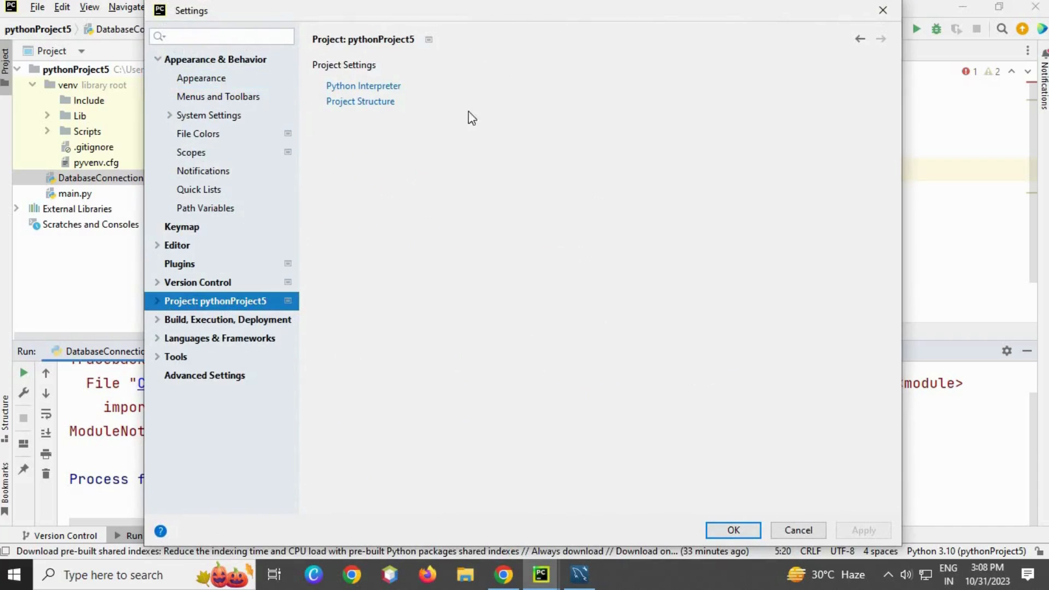
{"action": "mouse_move", "coordinate": [362, 85]}
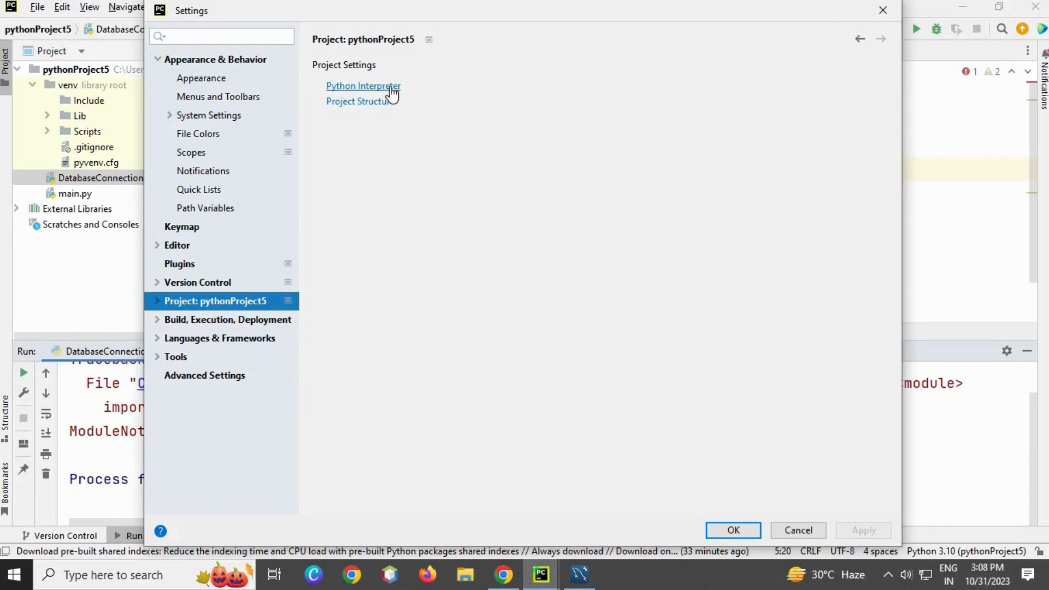
{"action": "left_click", "coordinate": [363, 85]}
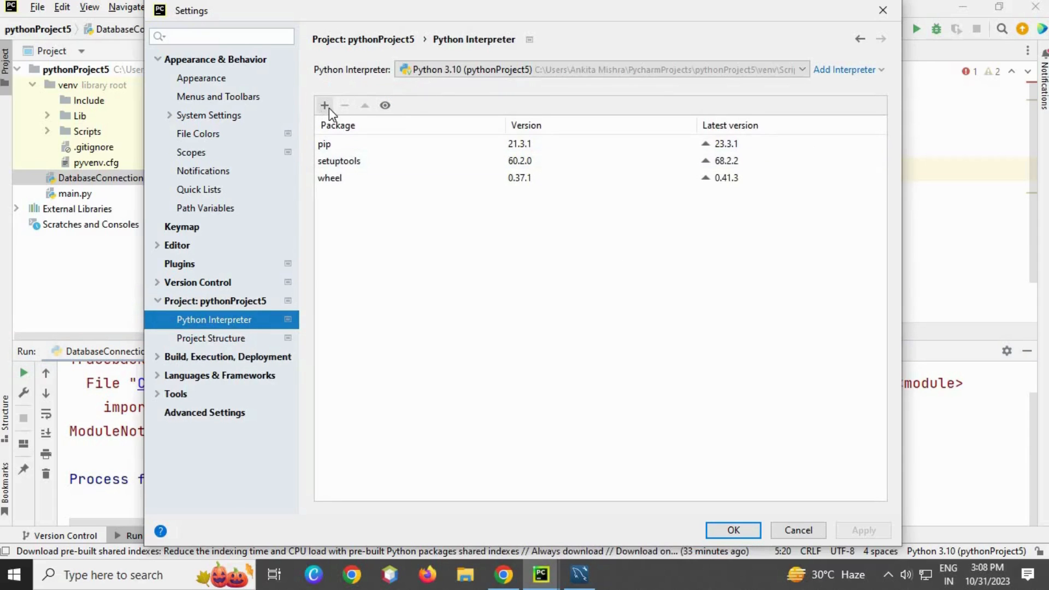
{"action": "left_click", "coordinate": [324, 104]}
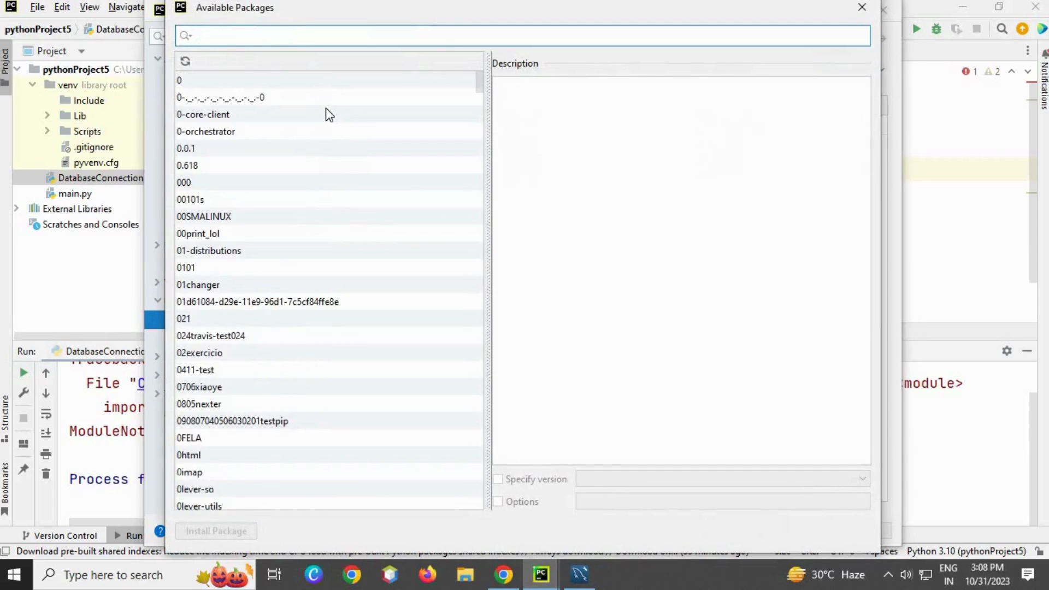
{"action": "mouse_move", "coordinate": [253, 25]}
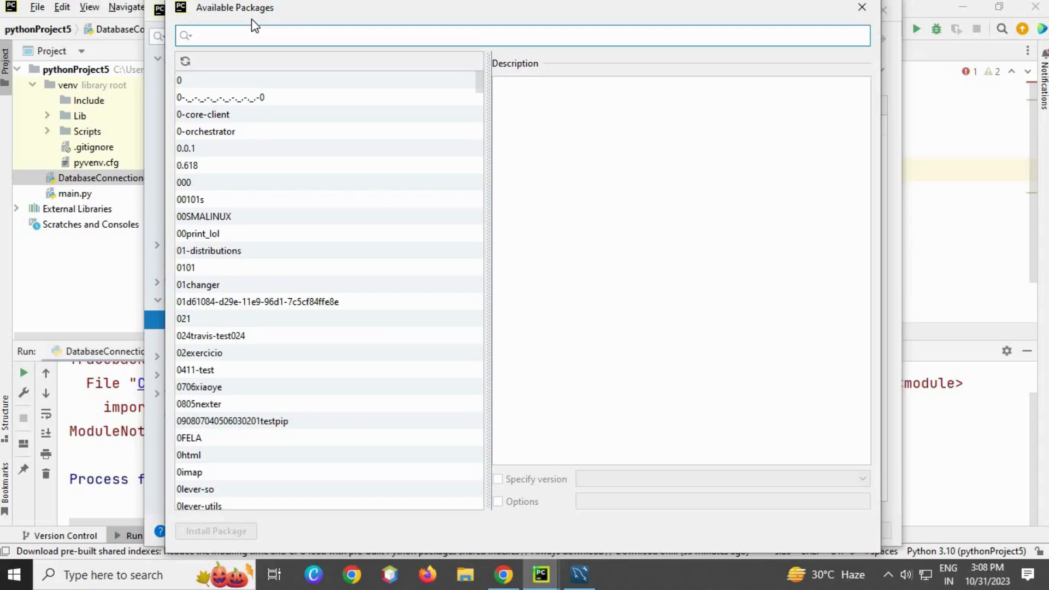
- Filter the available packages to those matching mysql
{"action": "type", "text": "python mysql"}
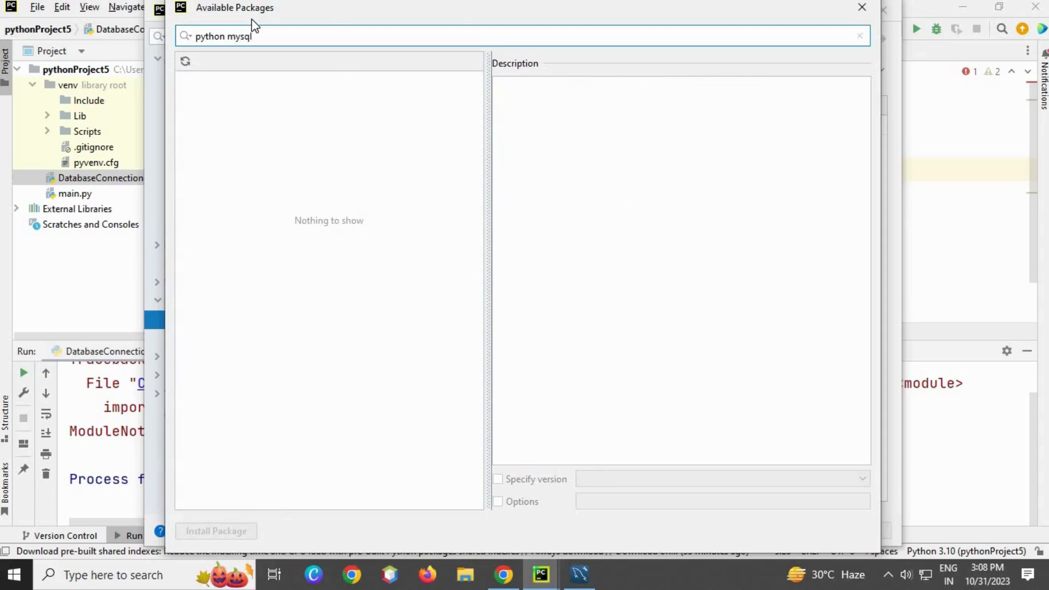
{"action": "mouse_move", "coordinate": [359, 285]}
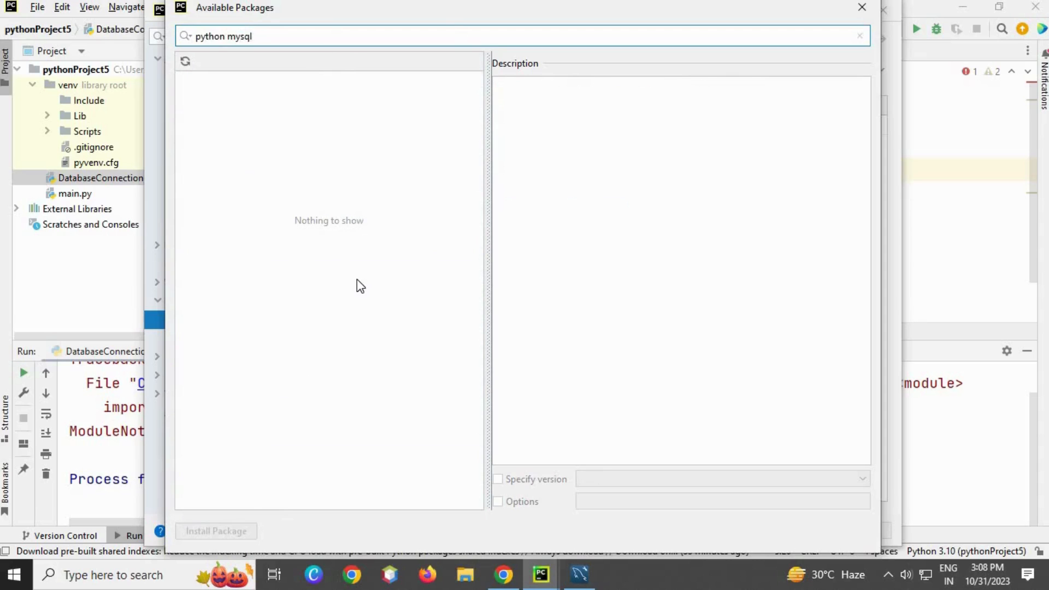
{"action": "left_click", "coordinate": [859, 36]}
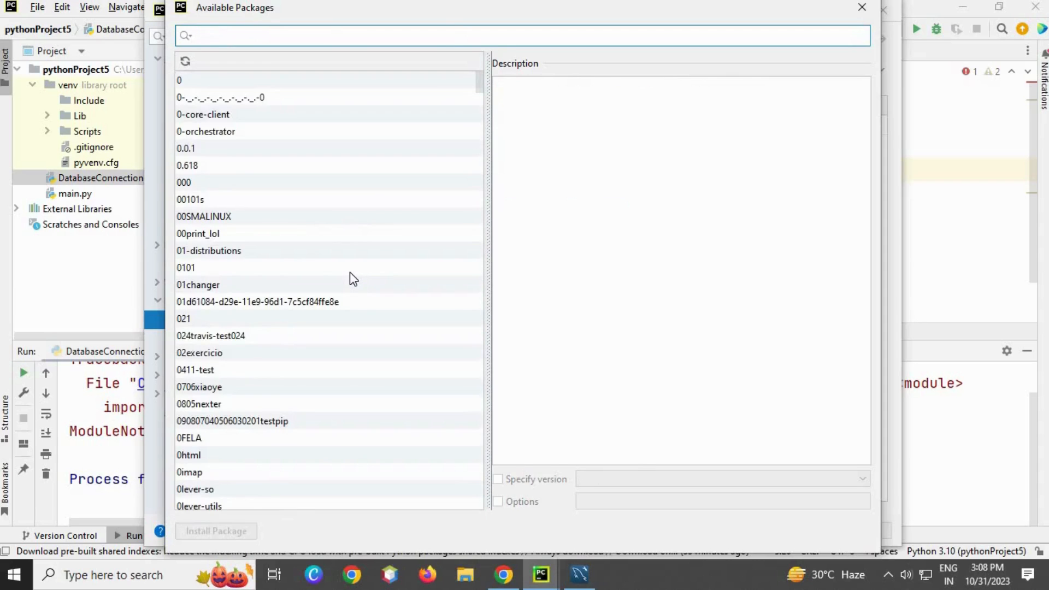
{"action": "type", "text": "mysql"}
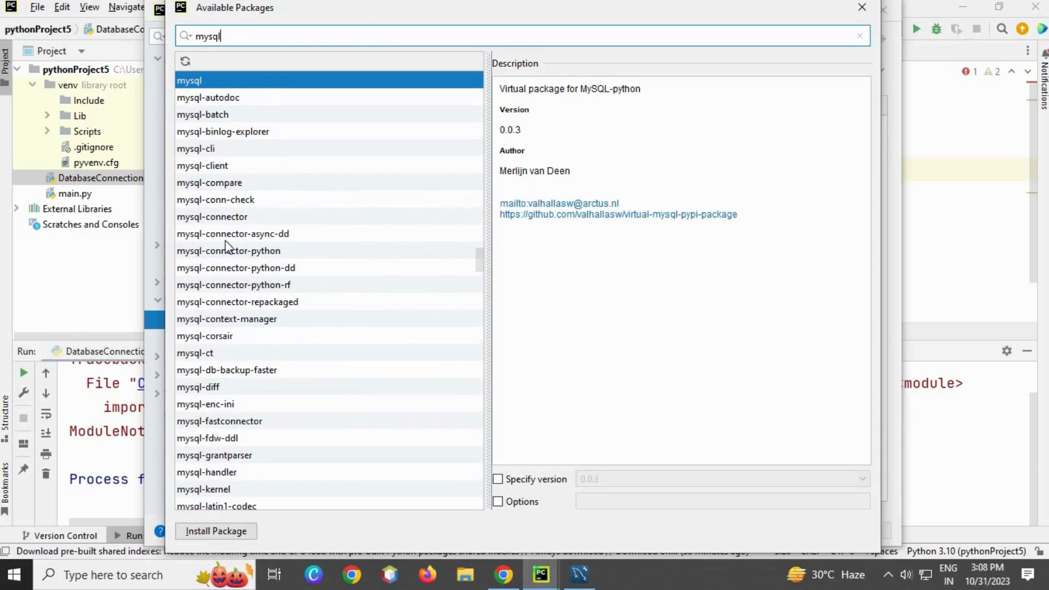
- Install mysql-connector-python 8.2.0 and leave the Available Packages window
{"action": "left_click", "coordinate": [228, 250]}
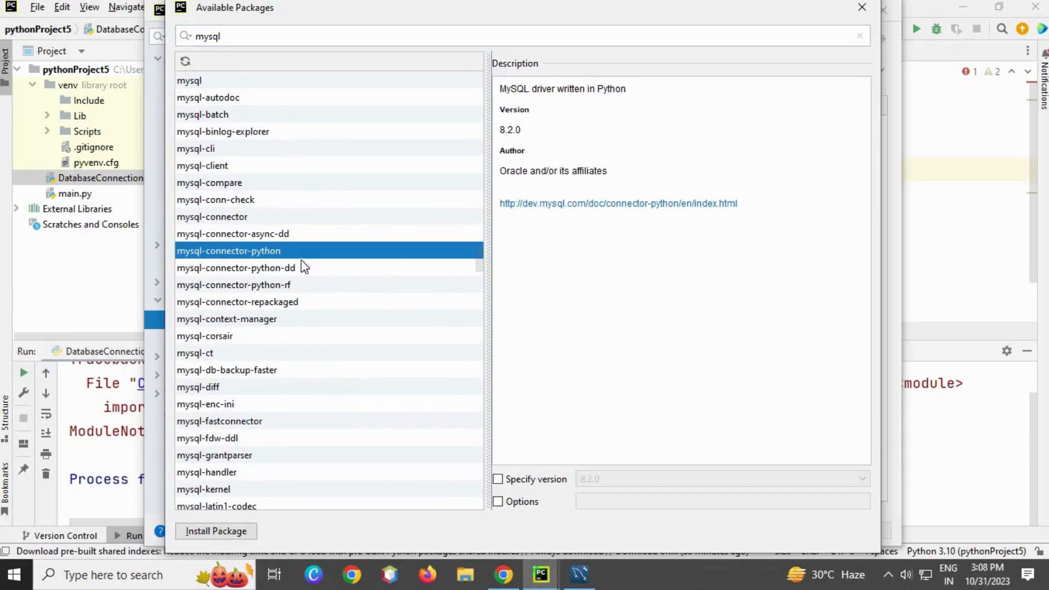
{"action": "left_click", "coordinate": [215, 531]}
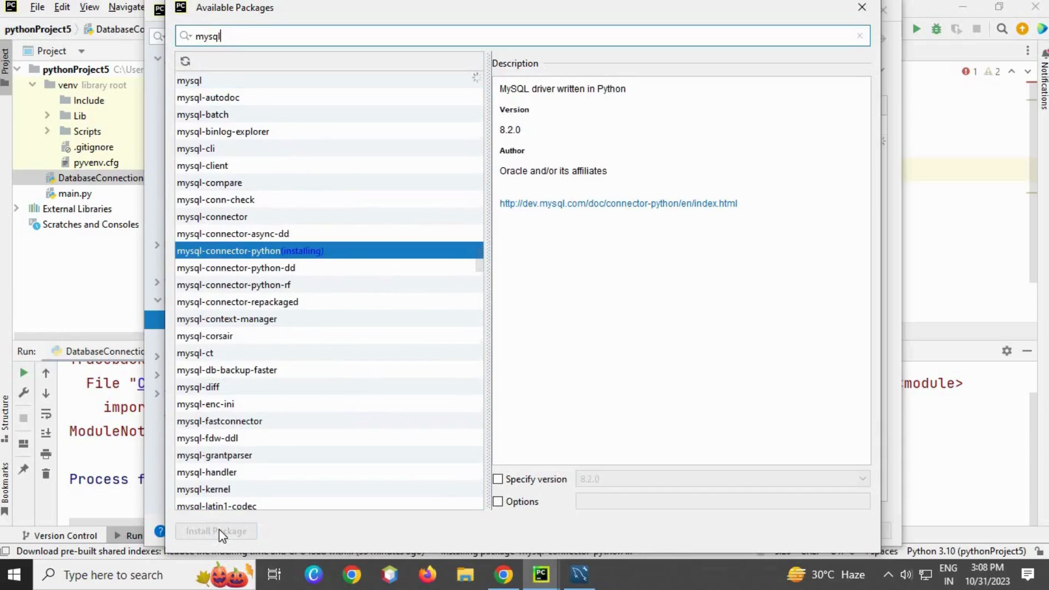
{"action": "mouse_move", "coordinate": [326, 275]}
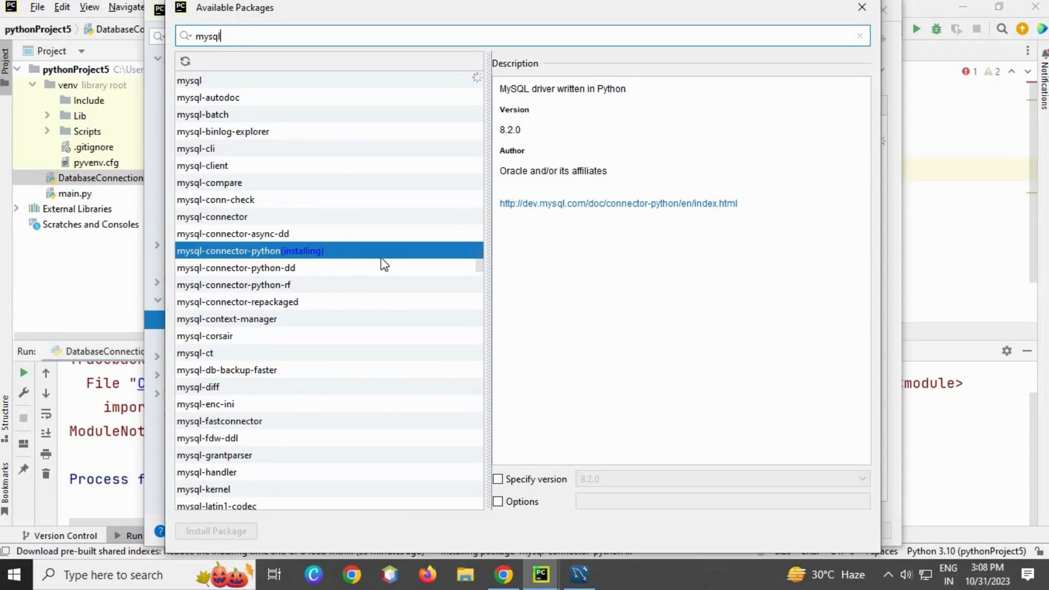
{"action": "mouse_move", "coordinate": [353, 259]}
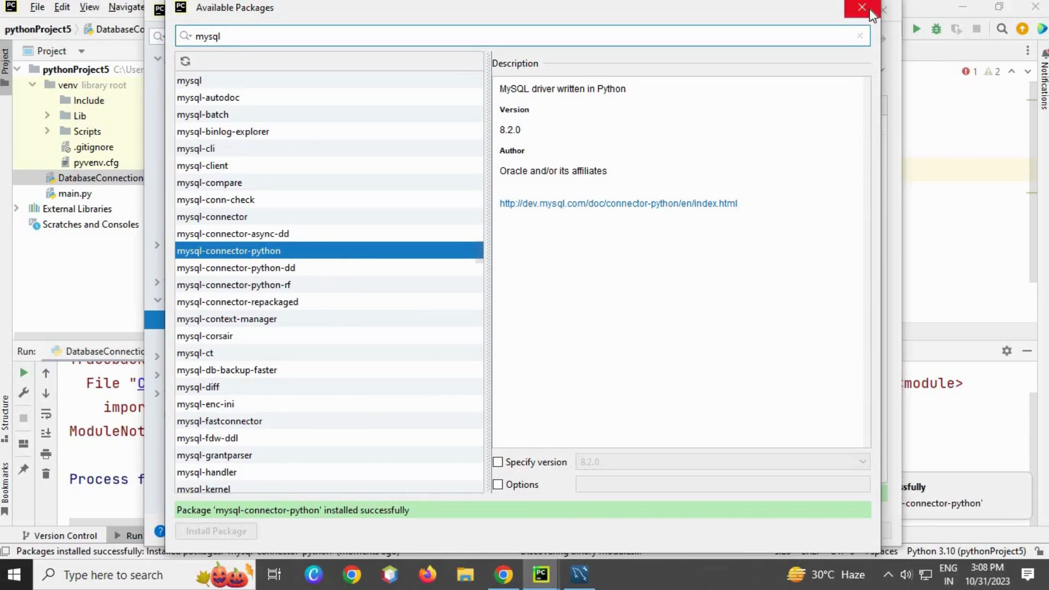
{"action": "left_click", "coordinate": [862, 8]}
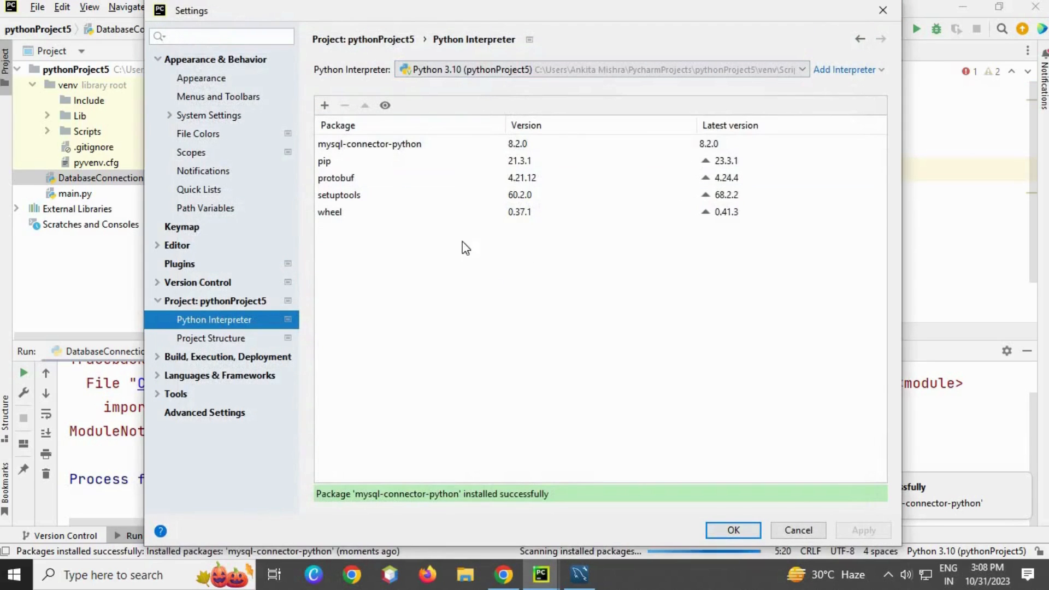
- Confirm the settings with OK and re-run DatabaseConnection from the editor menu
{"action": "left_click", "coordinate": [369, 143]}
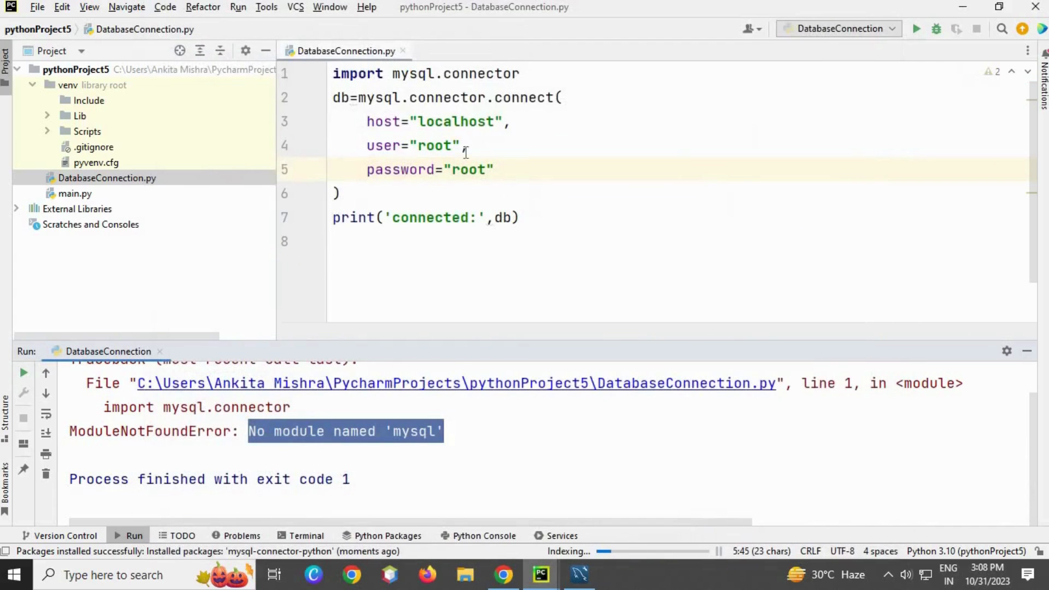
{"action": "right_click", "coordinate": [589, 190]}
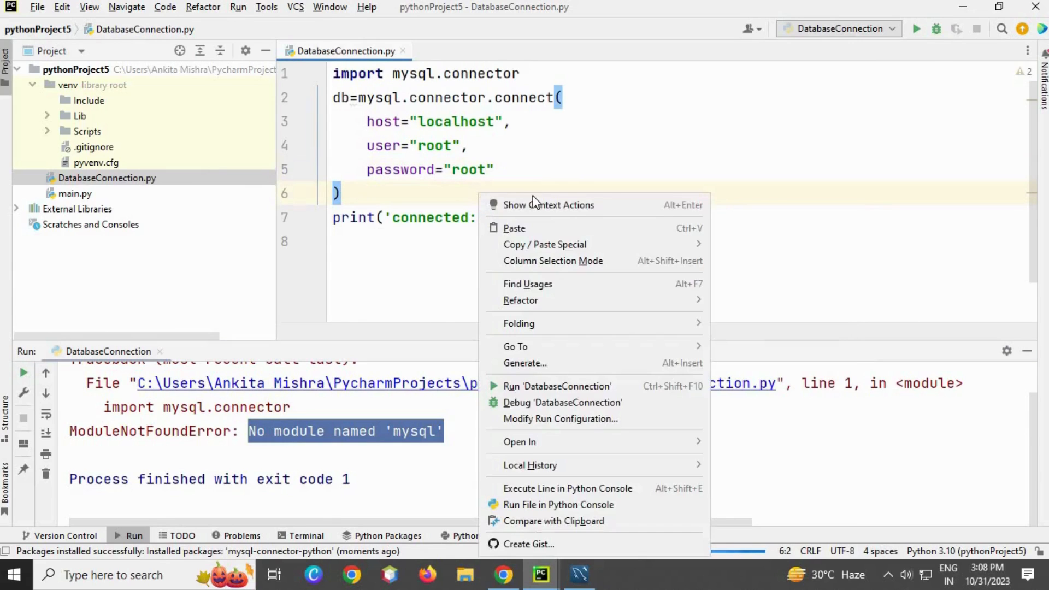
{"action": "left_click", "coordinate": [556, 385]}
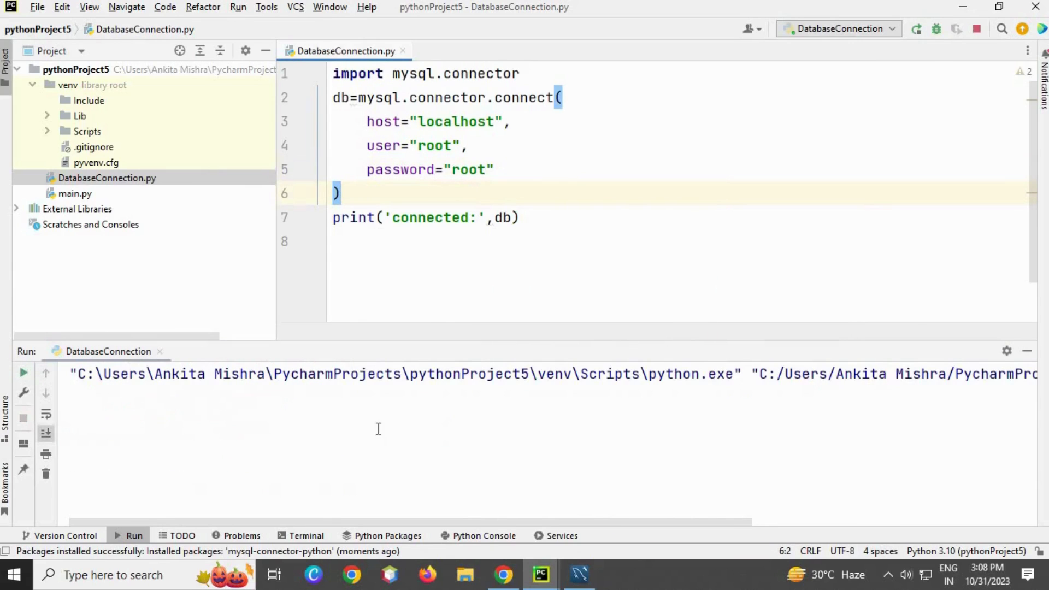